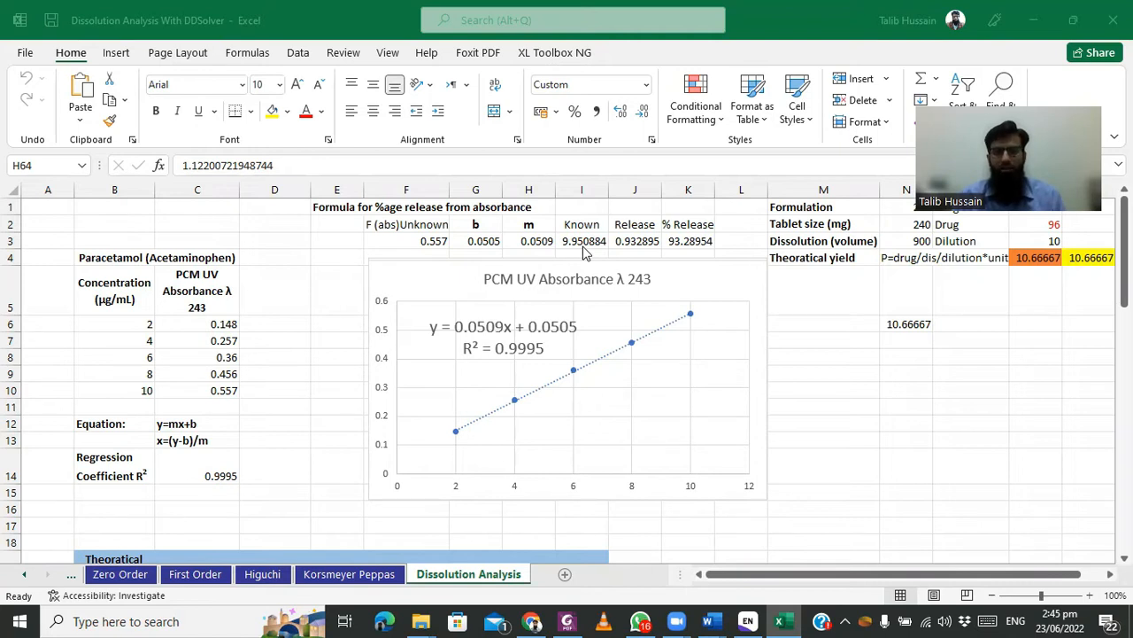
pyautogui.moveTo(811, 365)
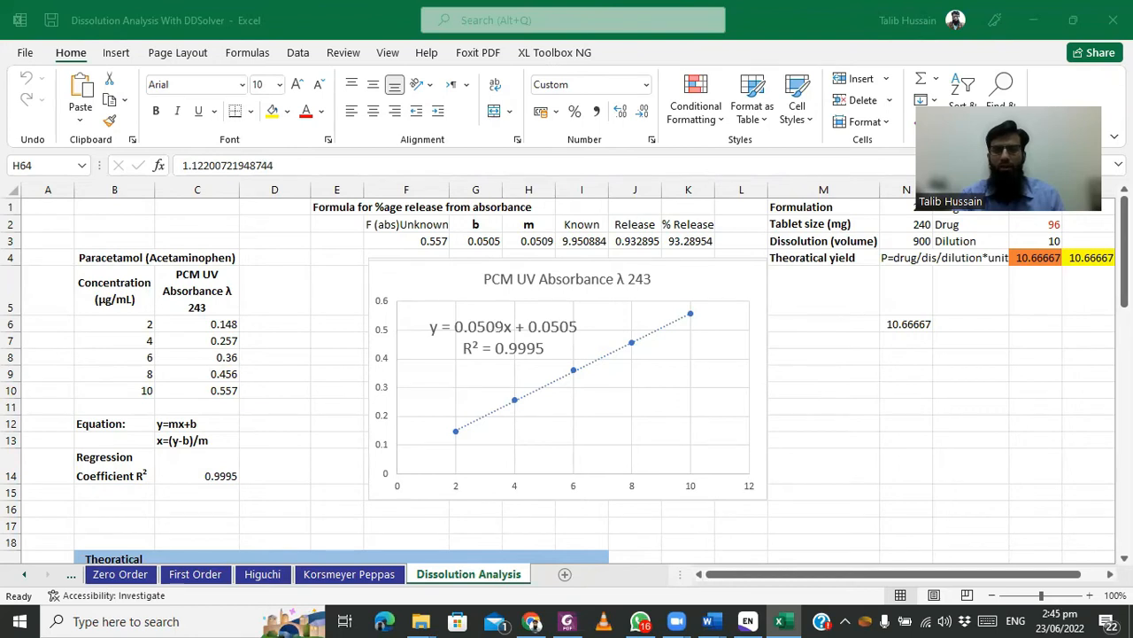
# Scroll down through the Dissolution Analysis sheet's calibration curve, yield and release chart
pyautogui.scroll(-3)
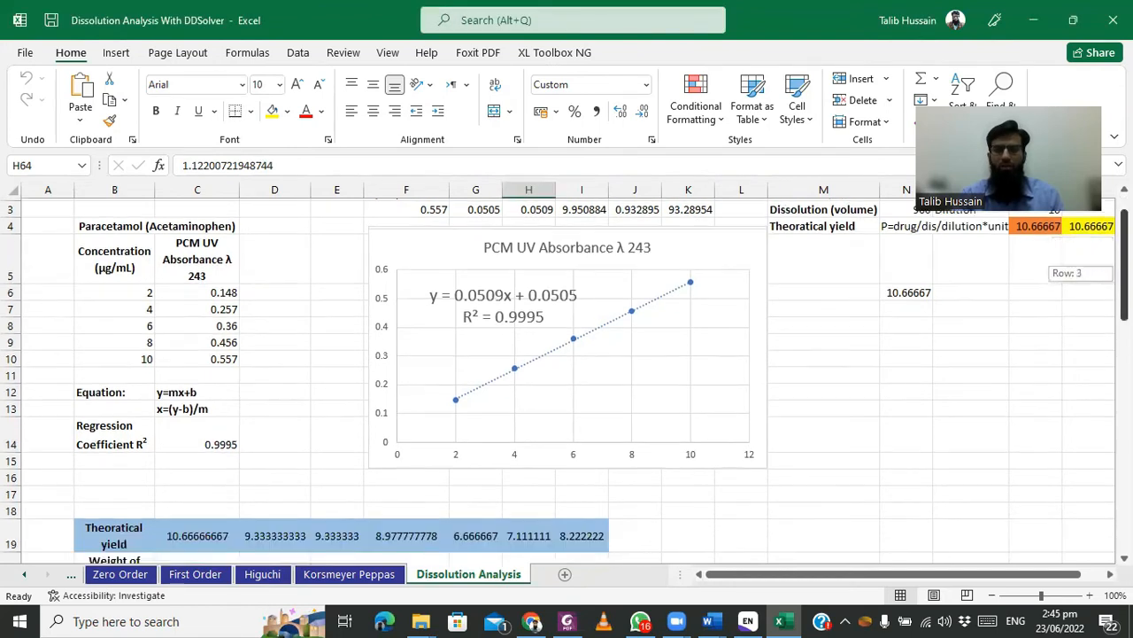
pyautogui.scroll(-3)
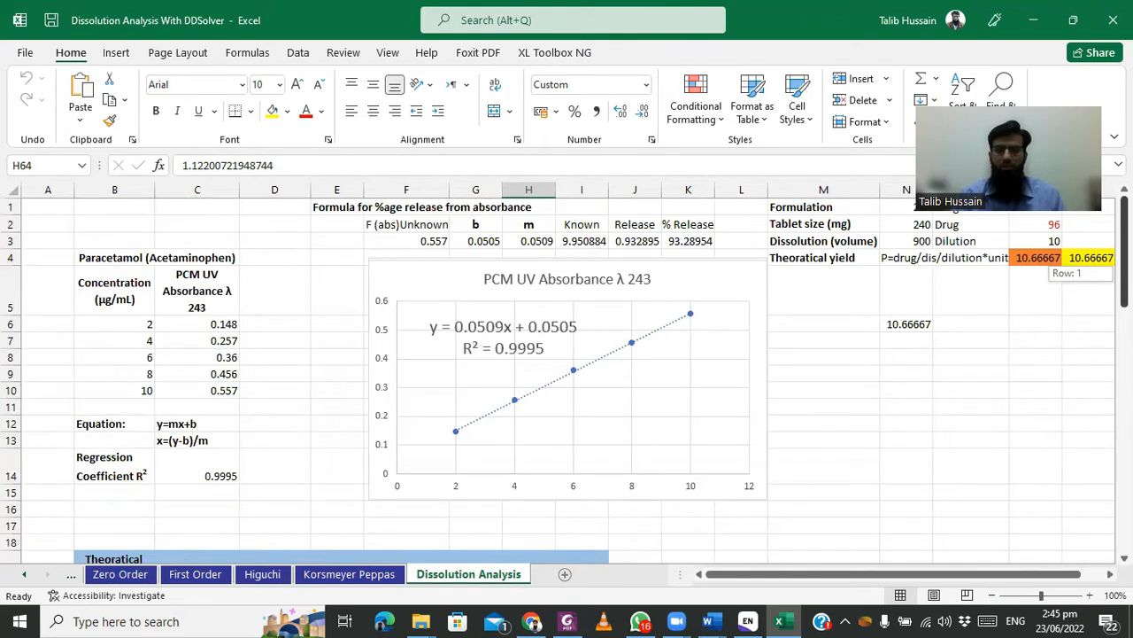
pyautogui.moveTo(754, 159)
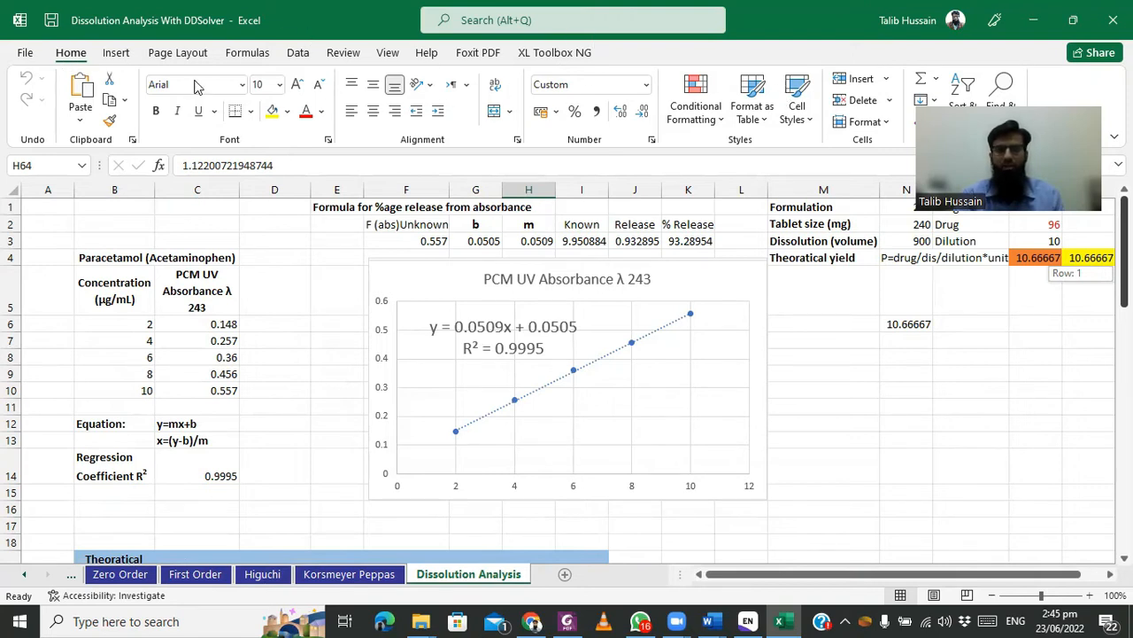
pyautogui.moveTo(1010, 389)
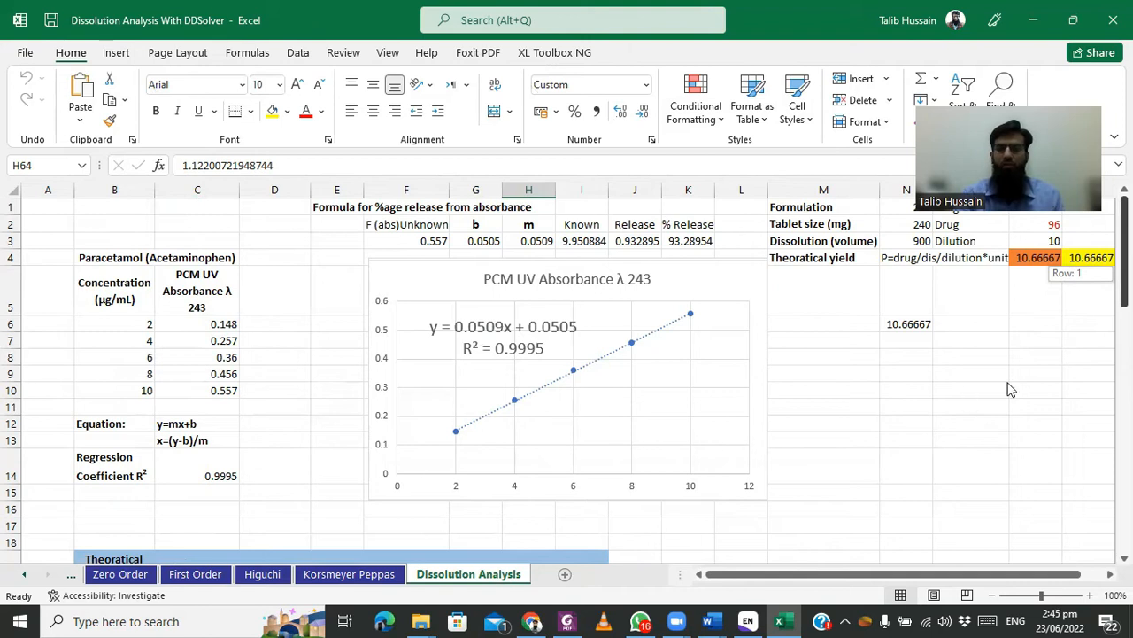
pyautogui.scroll(-3)
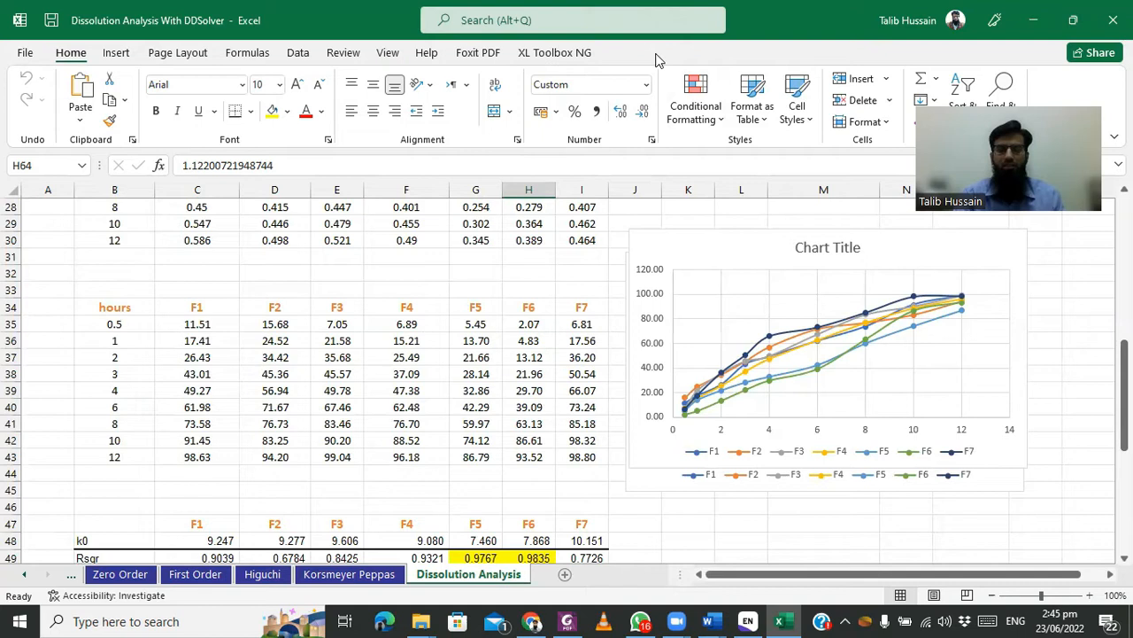
pyautogui.moveTo(450, 390)
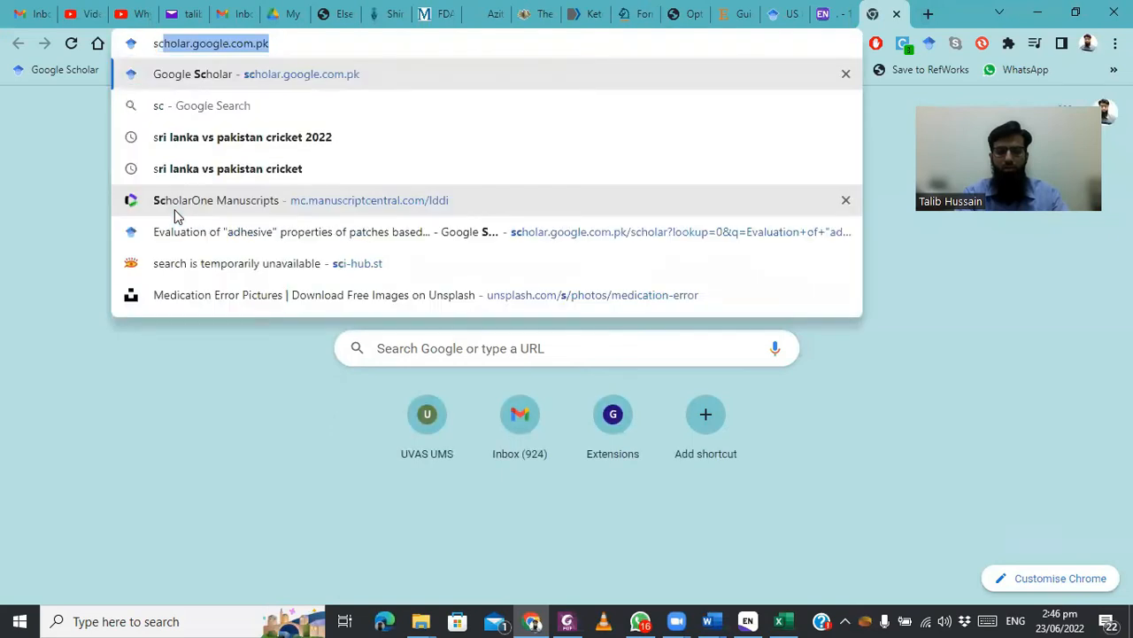
# Search Google Scholar for 'DDSolver Software' and show the matching articles
pyautogui.write('scholar.google.com.pk')
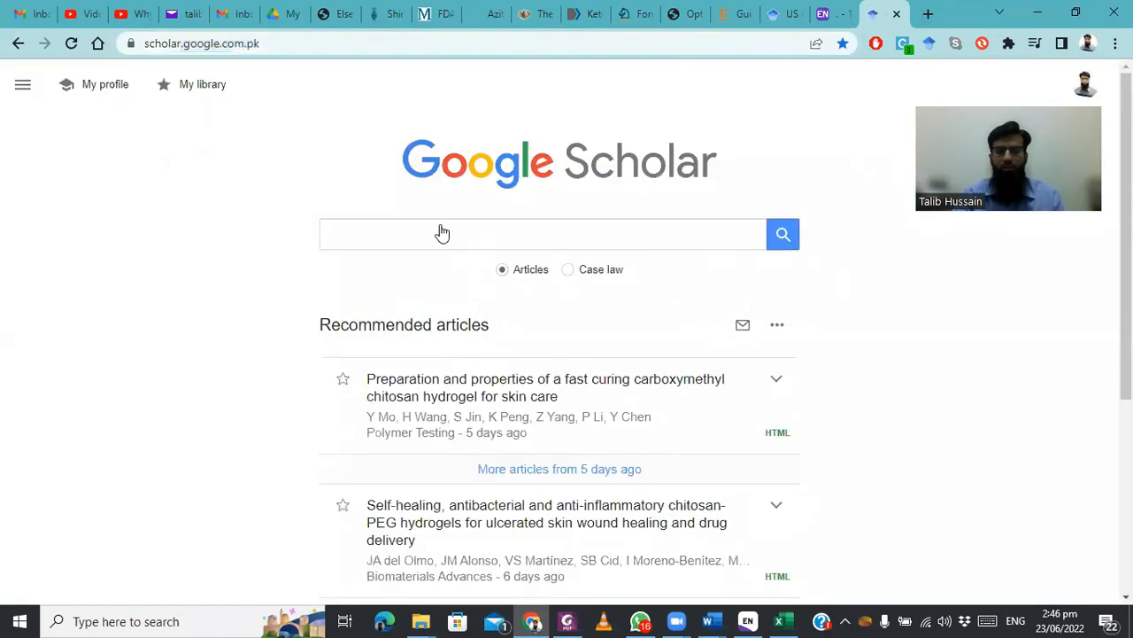
pyautogui.write('D')
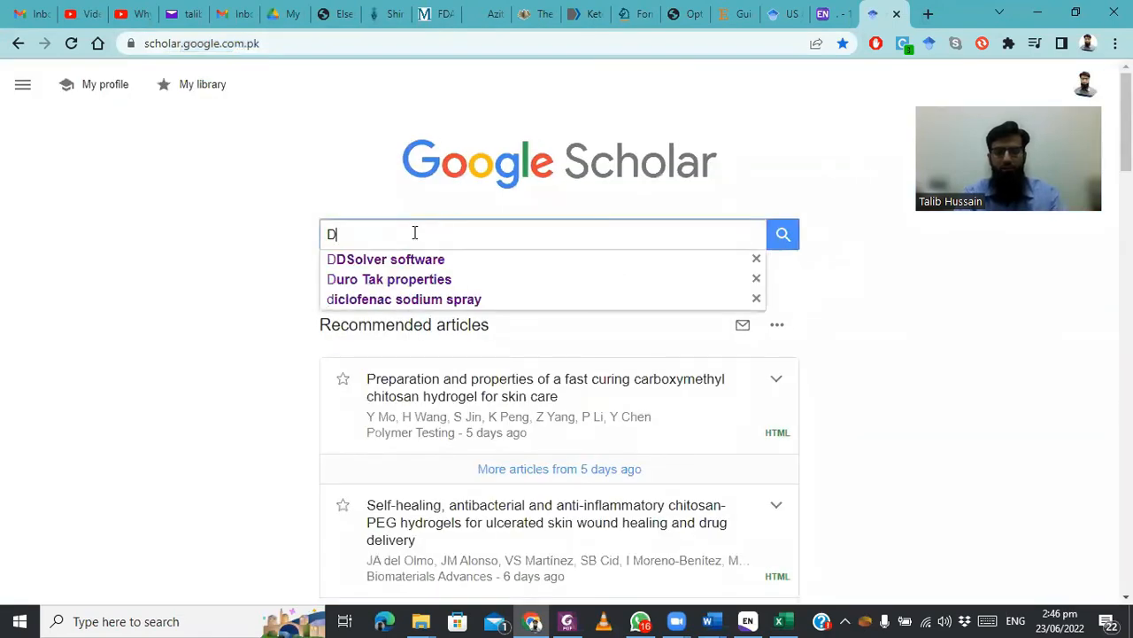
pyautogui.write('DSolver')
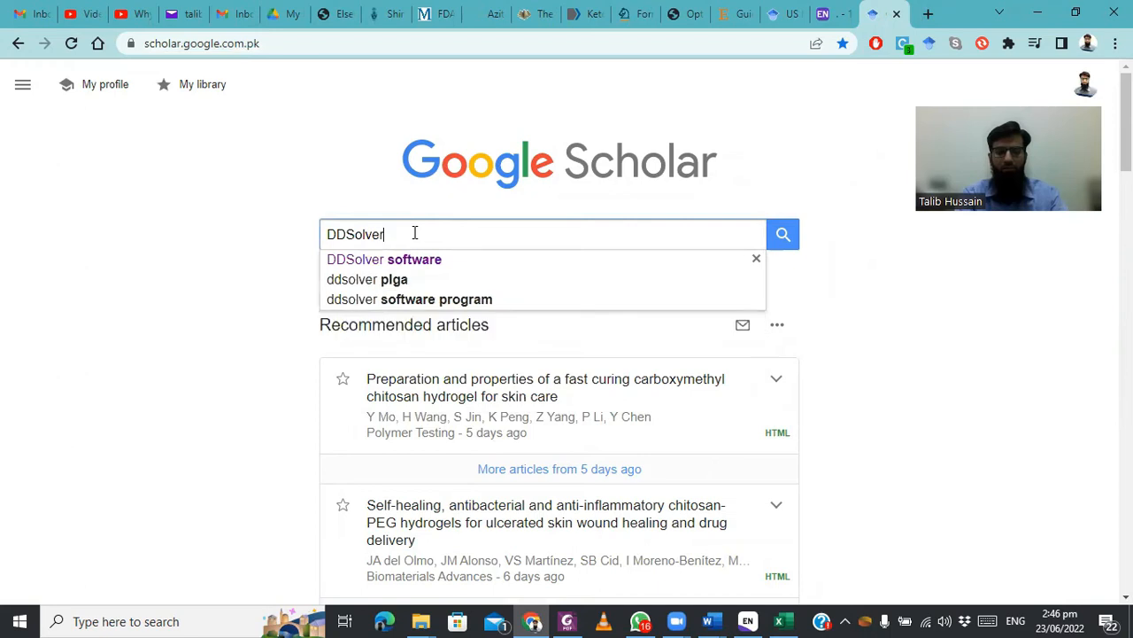
pyautogui.write('Software')
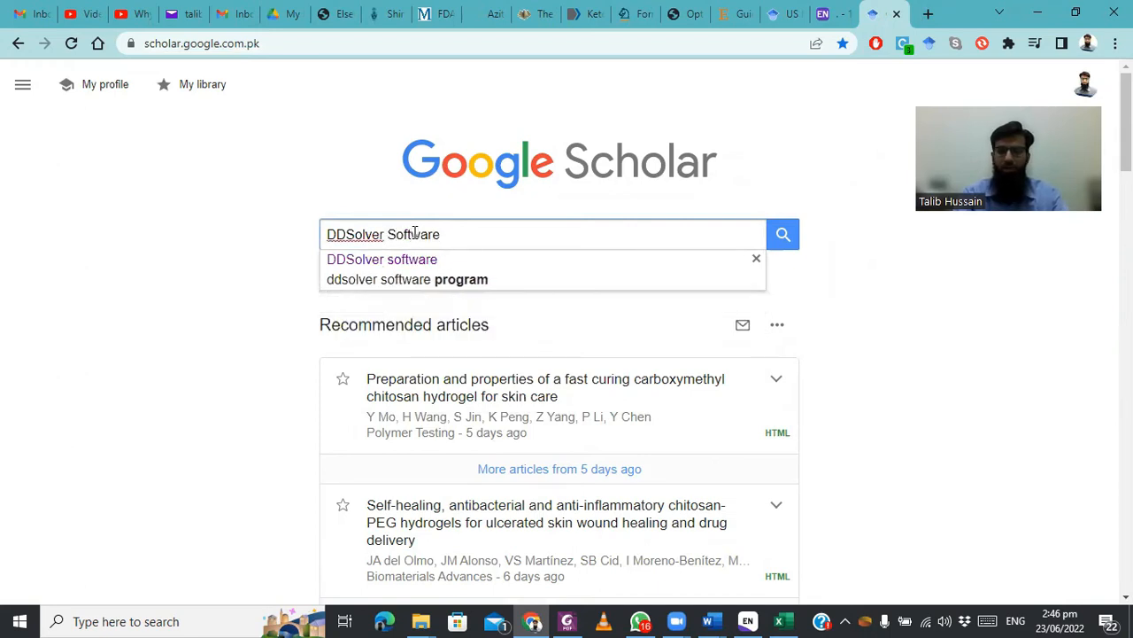
pyautogui.click(783, 234)
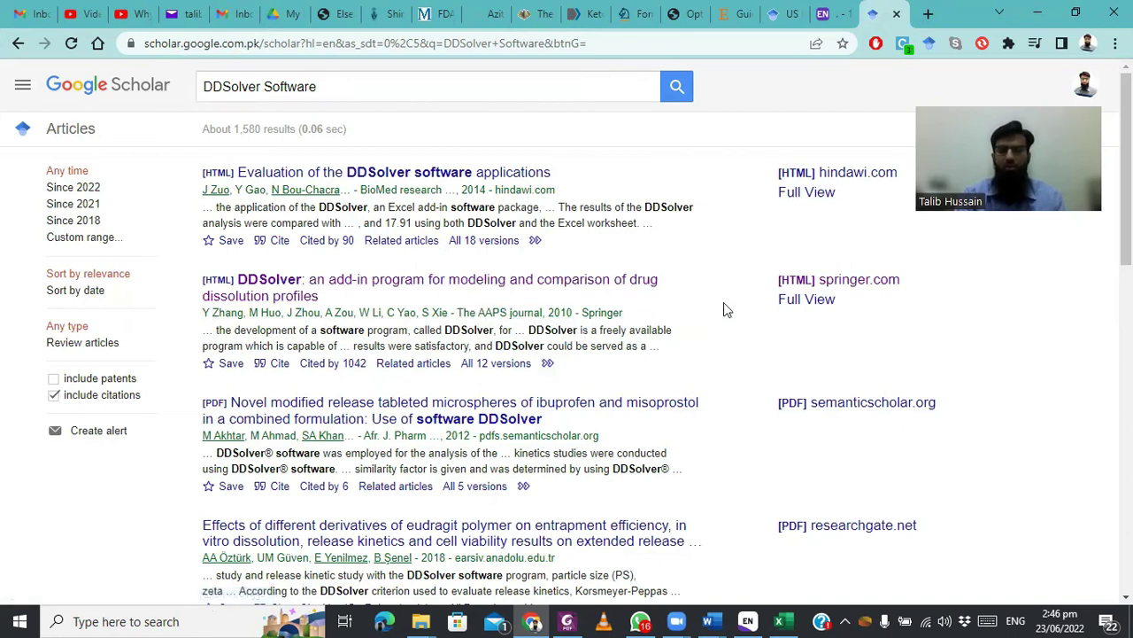
# Open the DDSolver add-in article on Springer Link and read down through it
pyautogui.click(856, 280)
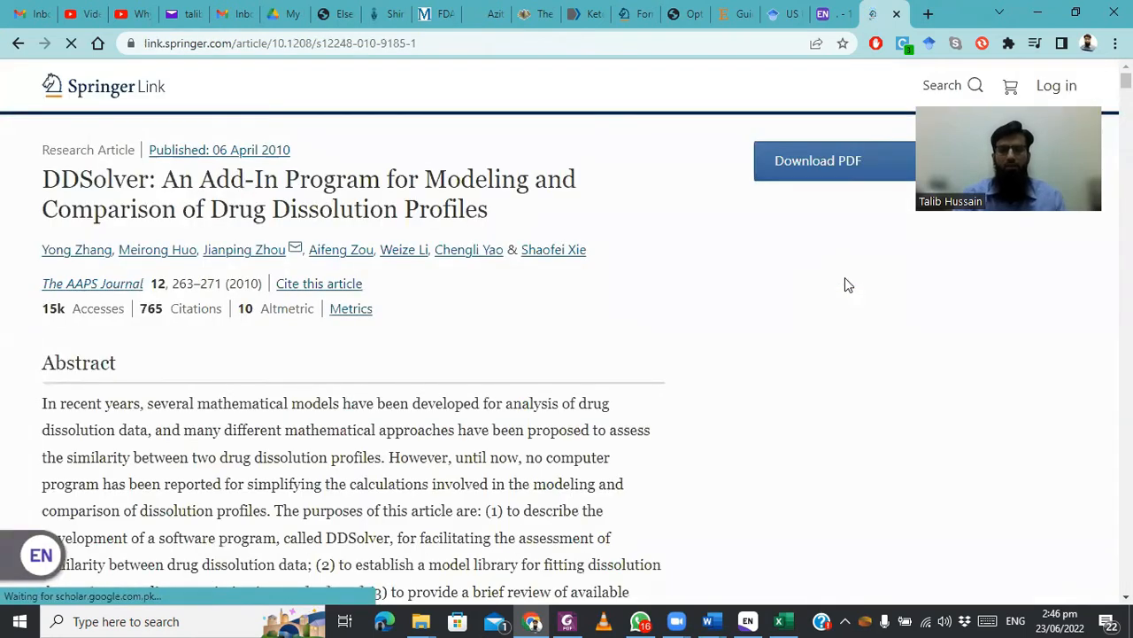
pyautogui.scroll(-3)
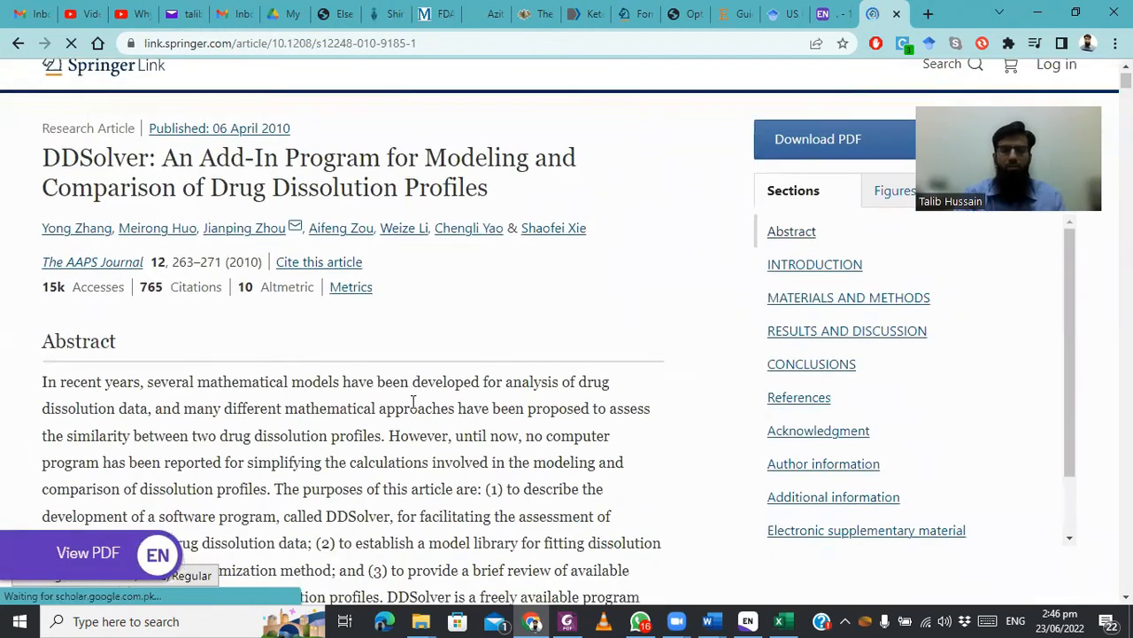
pyautogui.scroll(-3)
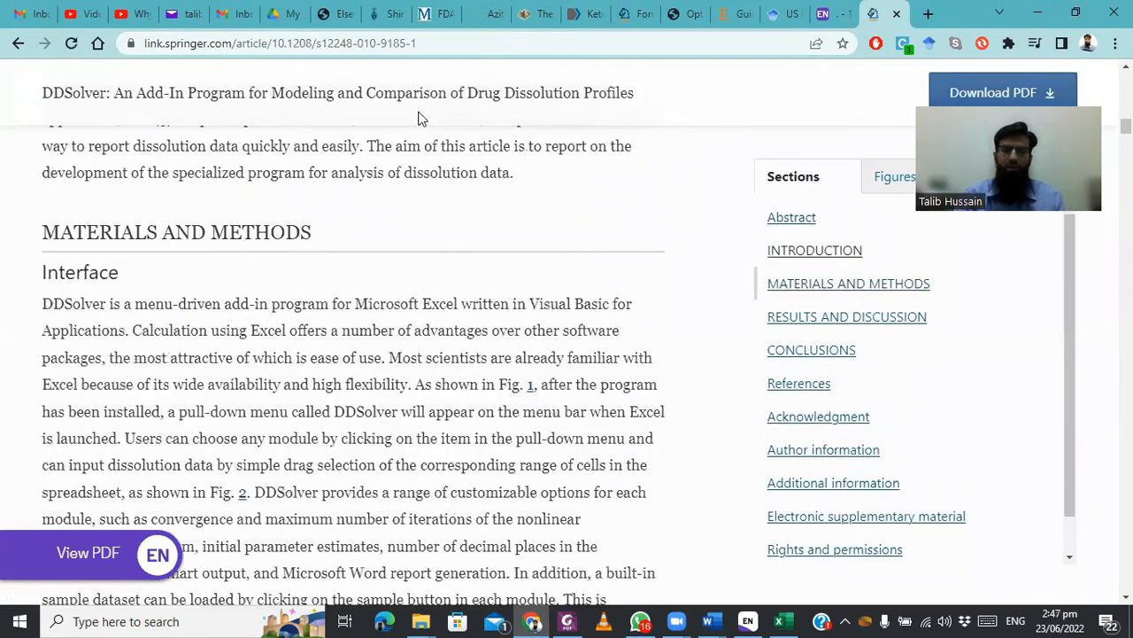
pyautogui.scroll(-3)
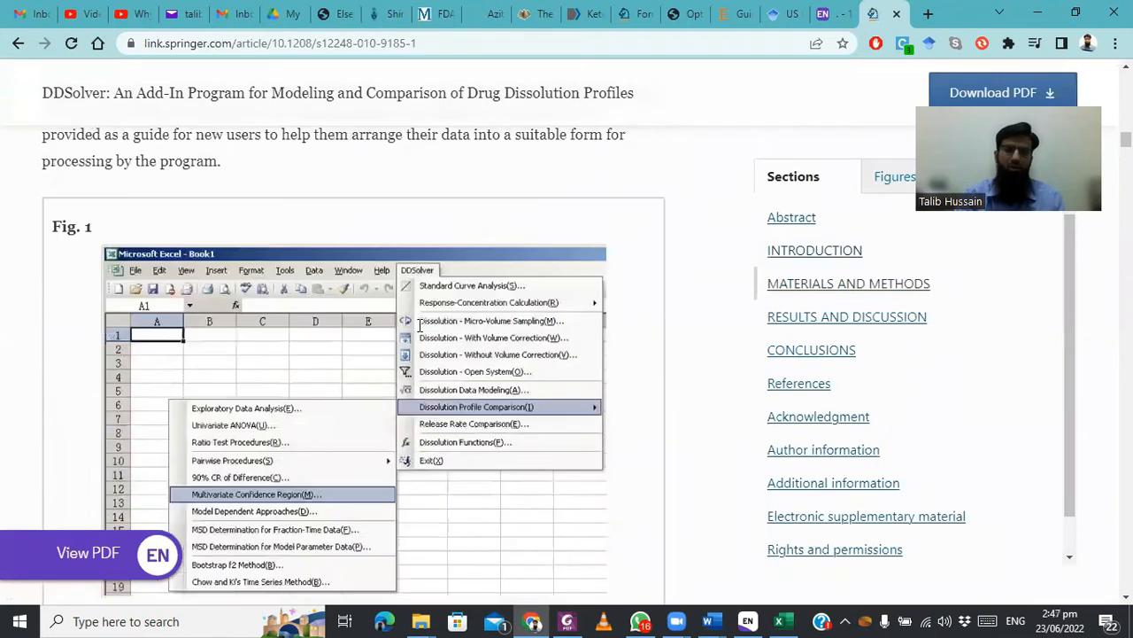
pyautogui.click(475, 390)
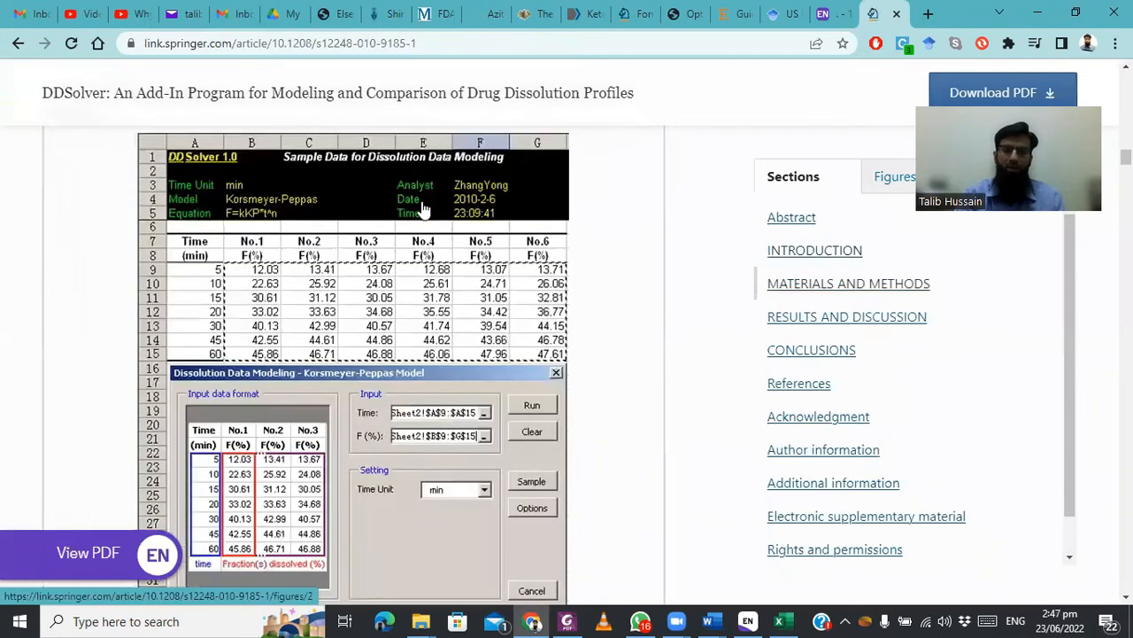
pyautogui.scroll(-3)
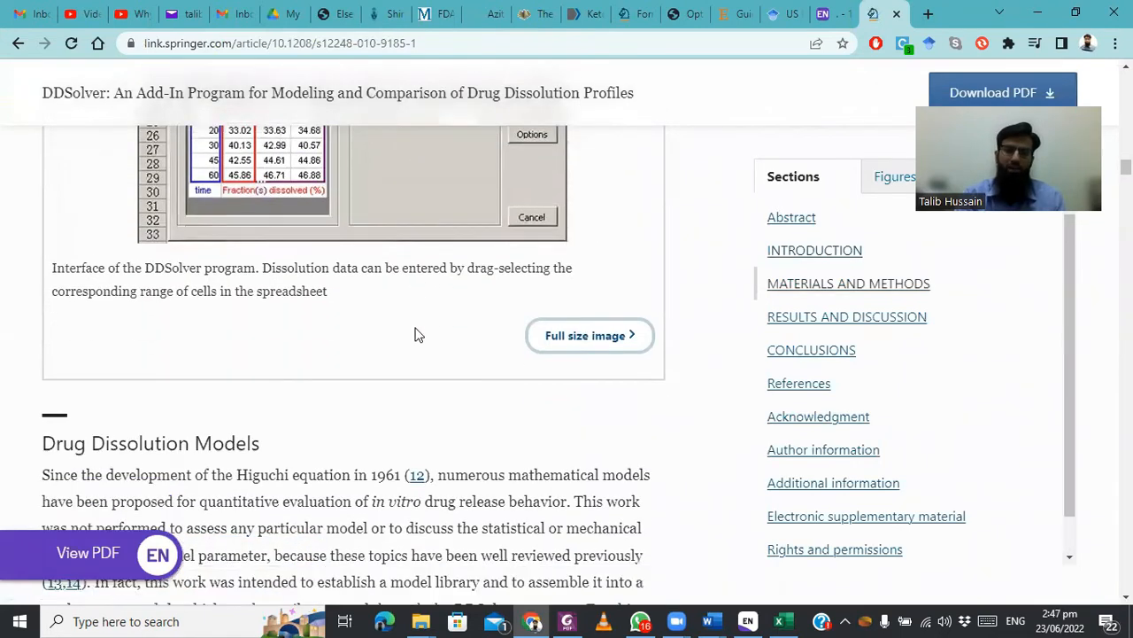
pyautogui.scroll(-3)
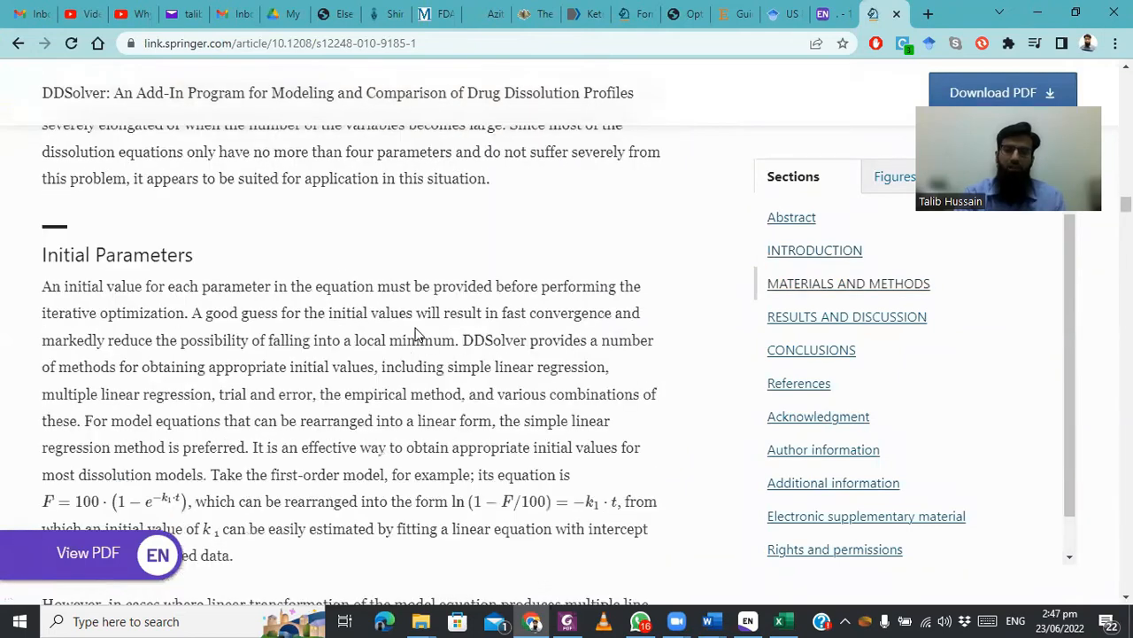
pyautogui.scroll(-3)
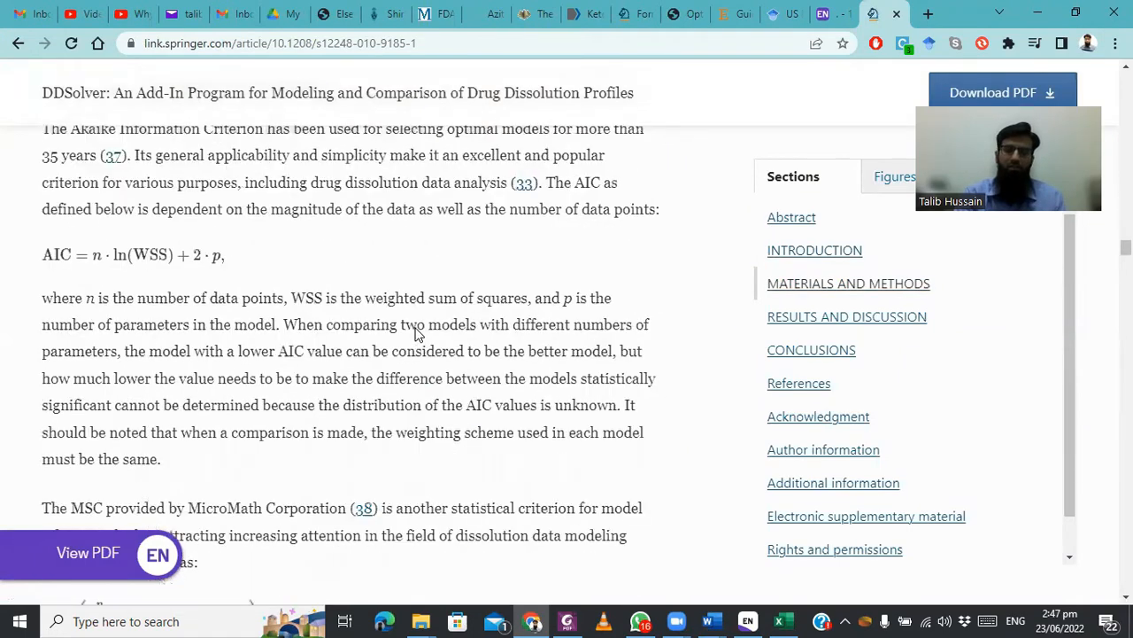
pyautogui.scroll(-3)
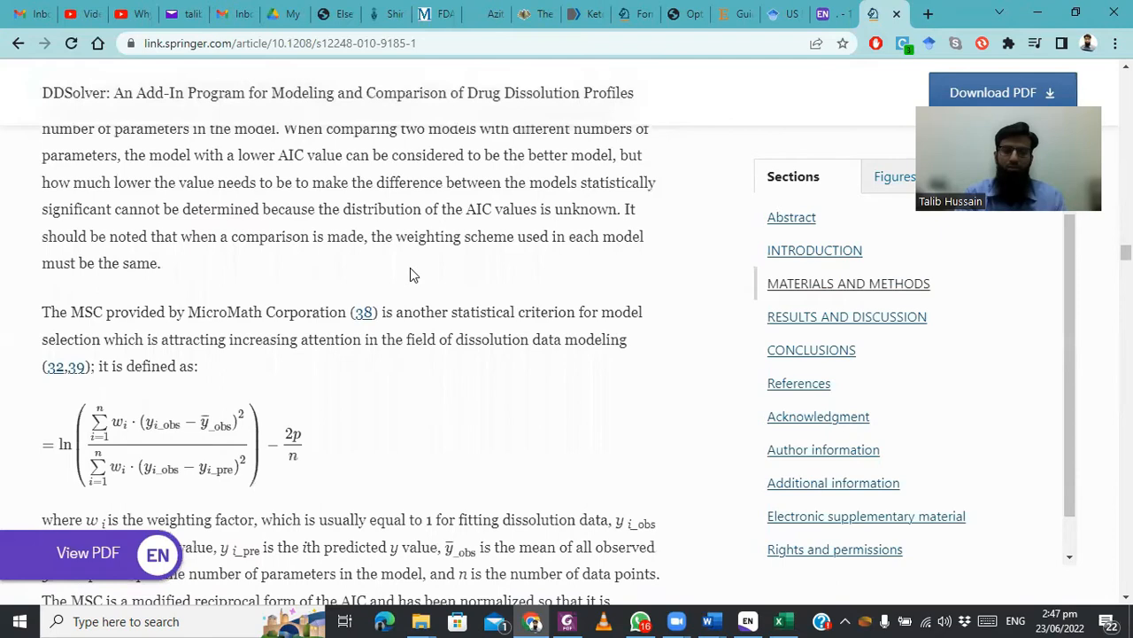
pyautogui.scroll(3)
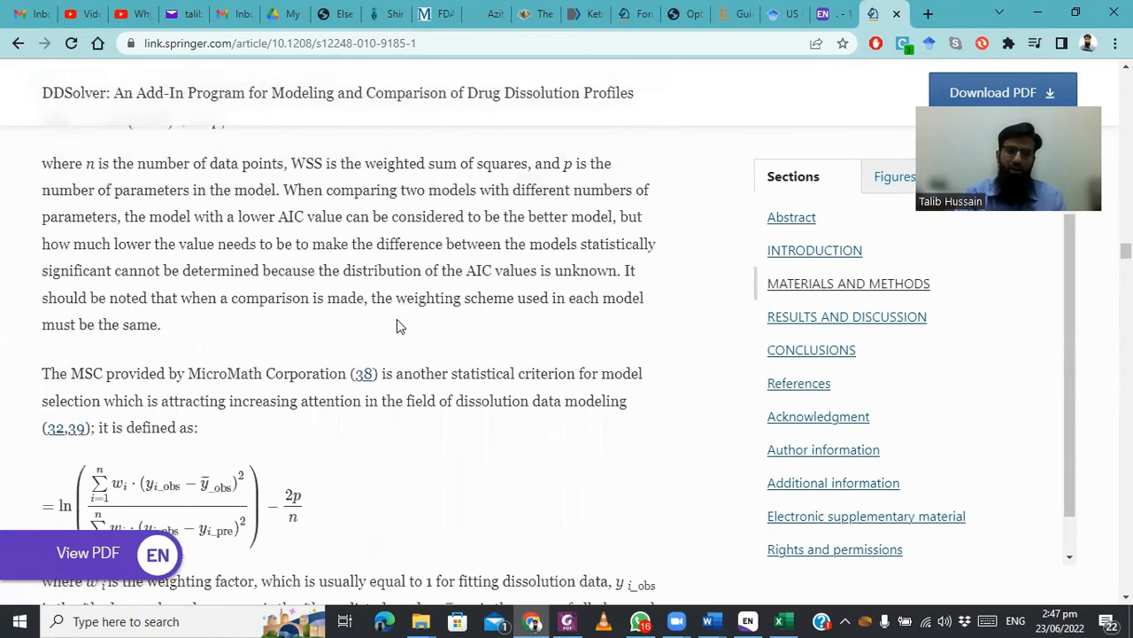
pyautogui.scroll(-3)
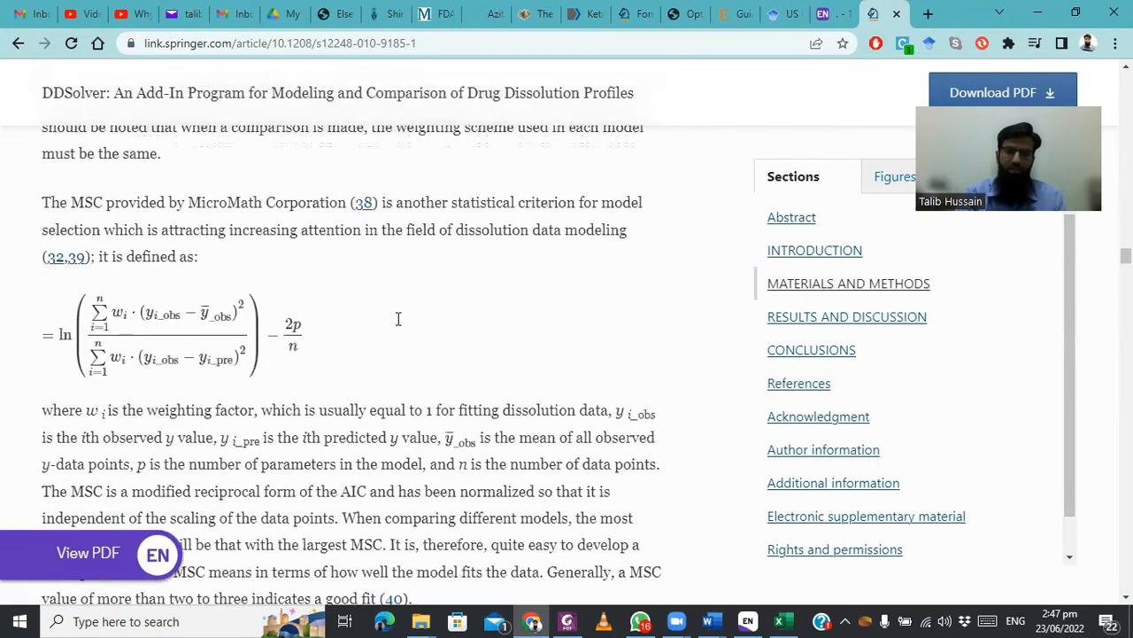
pyautogui.scroll(-3)
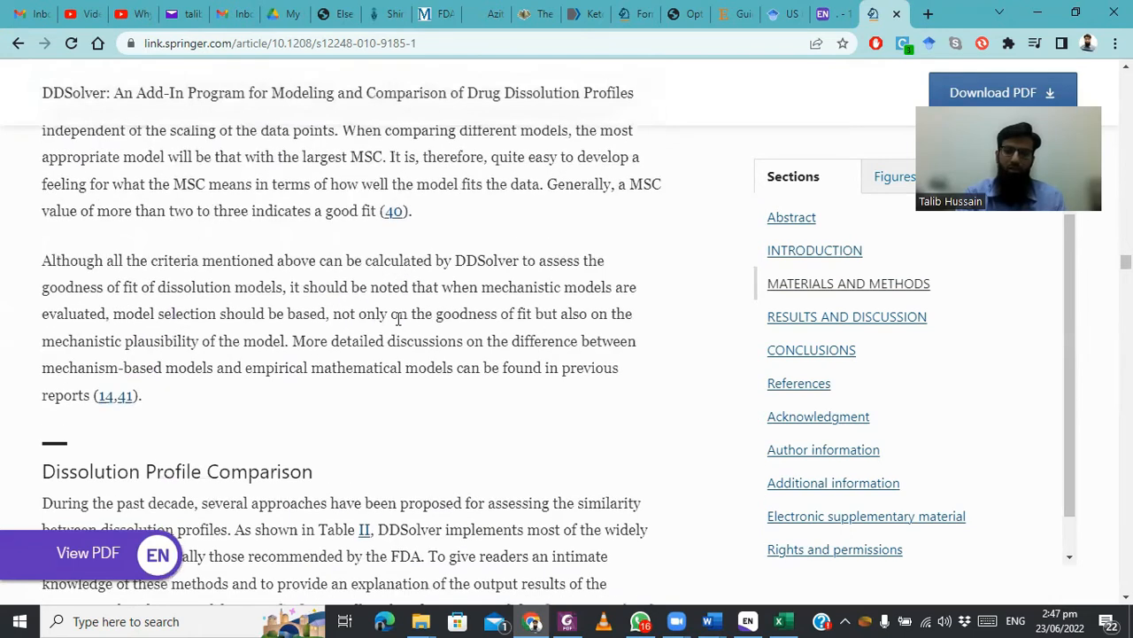
pyautogui.scroll(-3)
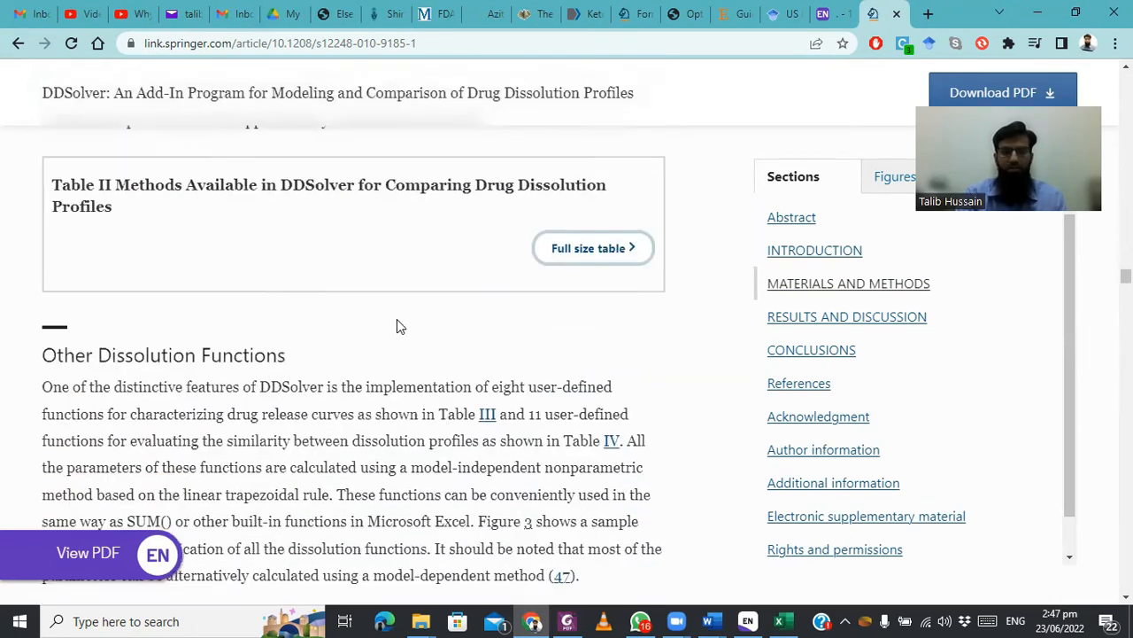
pyautogui.scroll(-3)
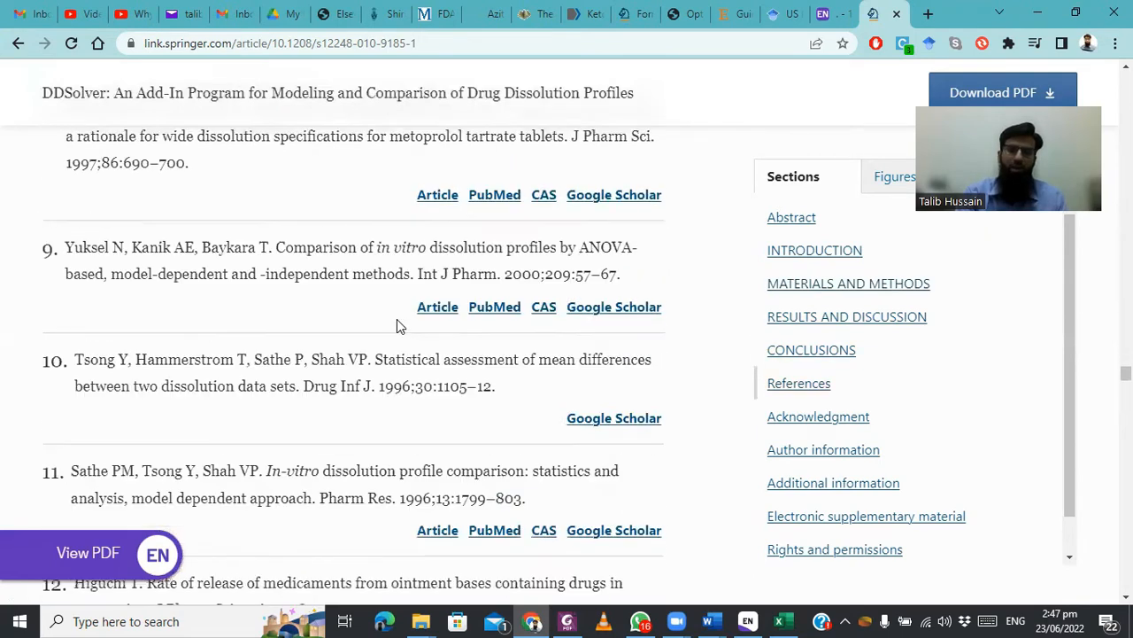
pyautogui.scroll(-3)
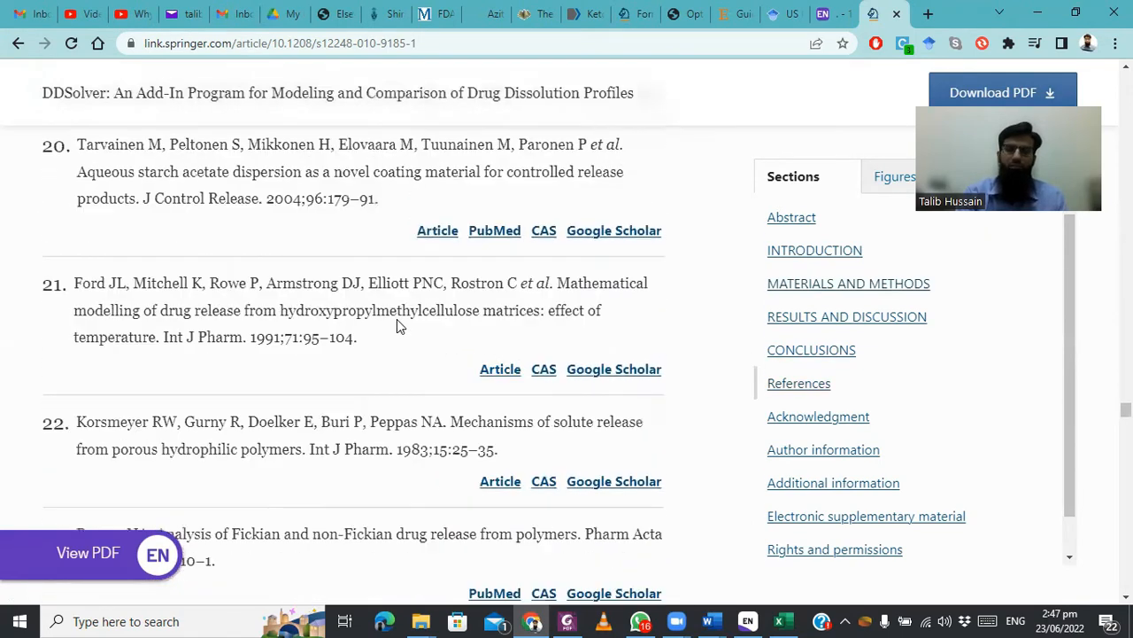
pyautogui.scroll(-3)
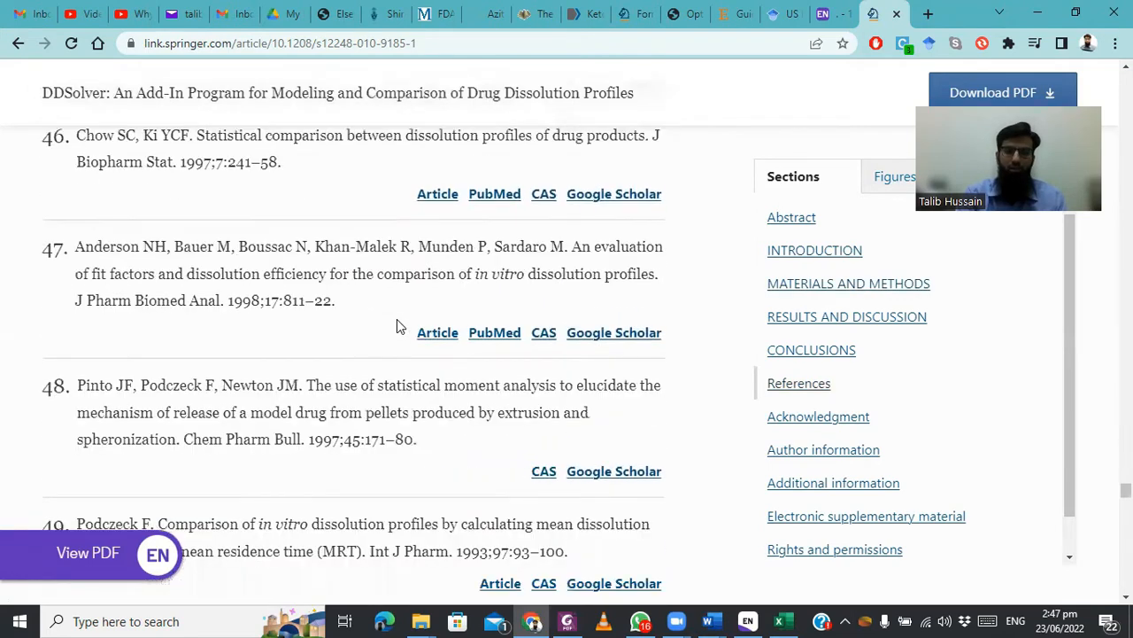
pyautogui.scroll(-3)
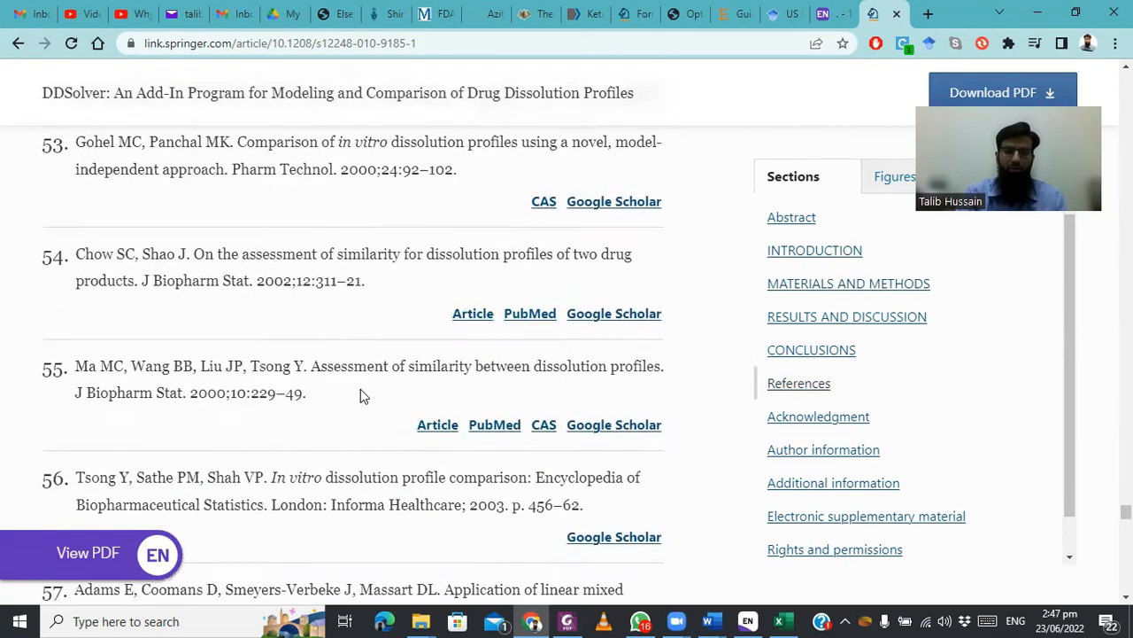
# Download the ESM 2 zip (7.57 MB) from the electronic supplementary material and show its folder
pyautogui.click(866, 517)
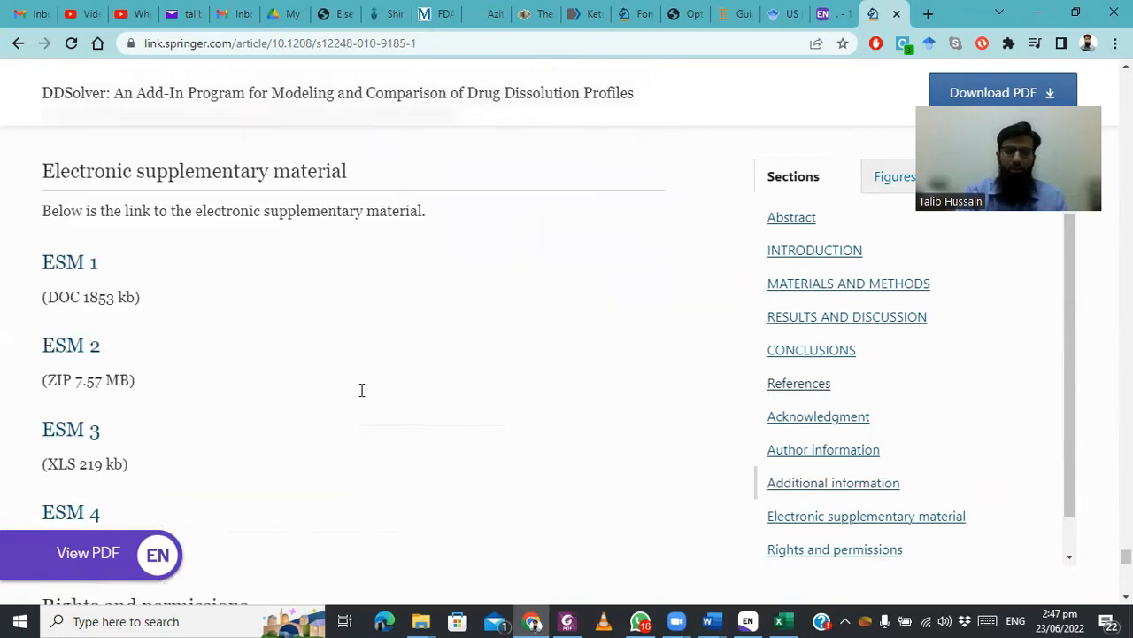
pyautogui.scroll(-3)
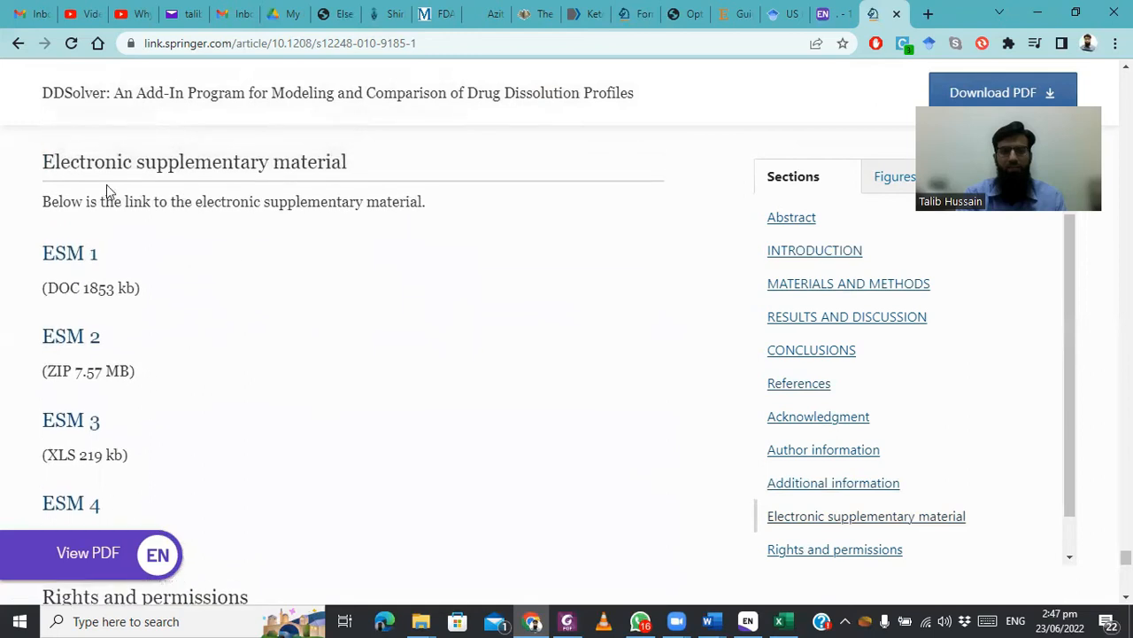
pyautogui.moveTo(312, 254)
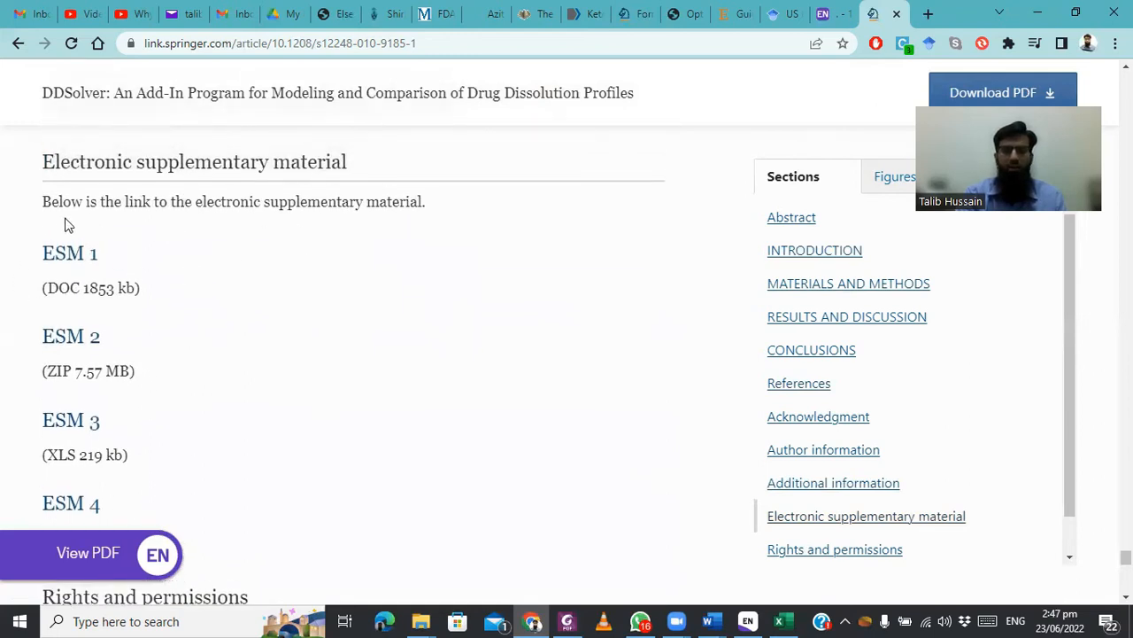
pyautogui.moveTo(99, 497)
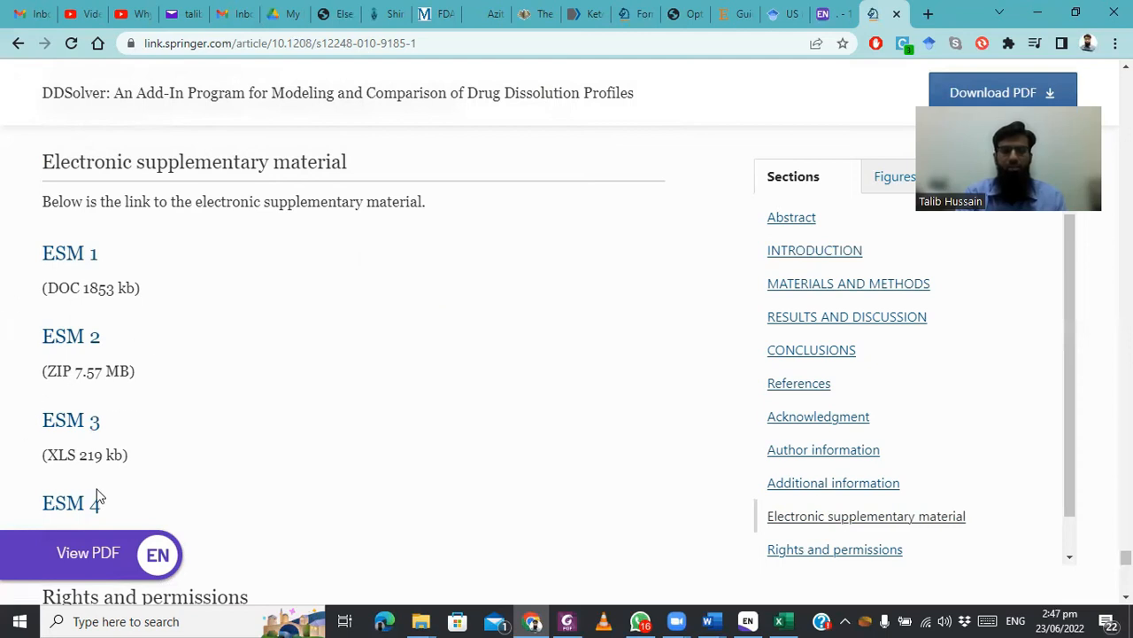
pyautogui.moveTo(404, 422)
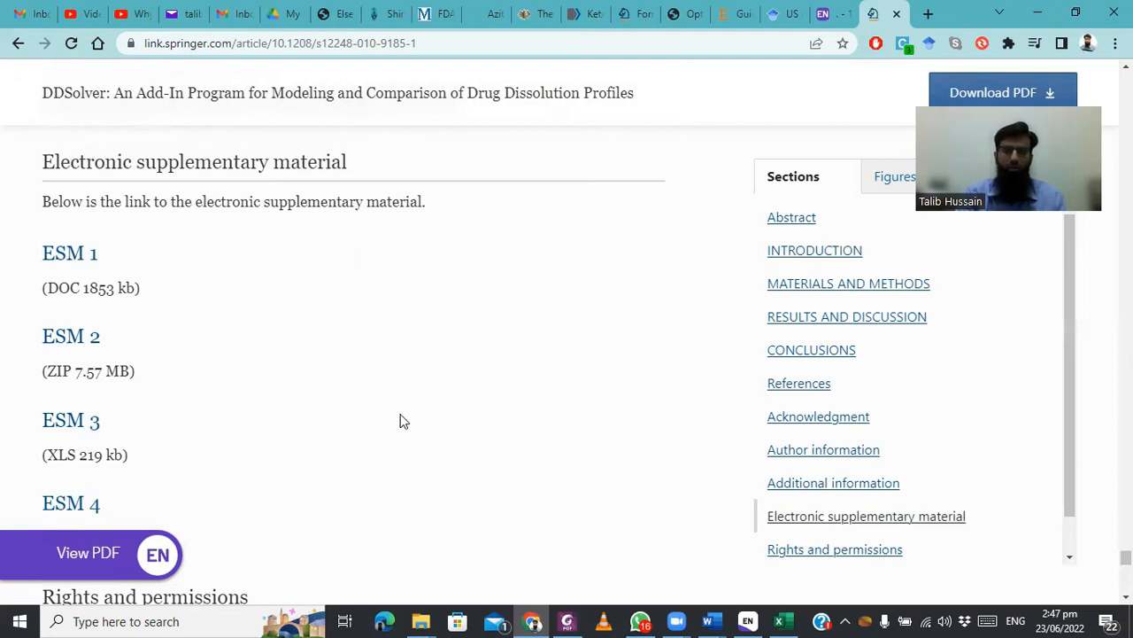
pyautogui.scroll(-3)
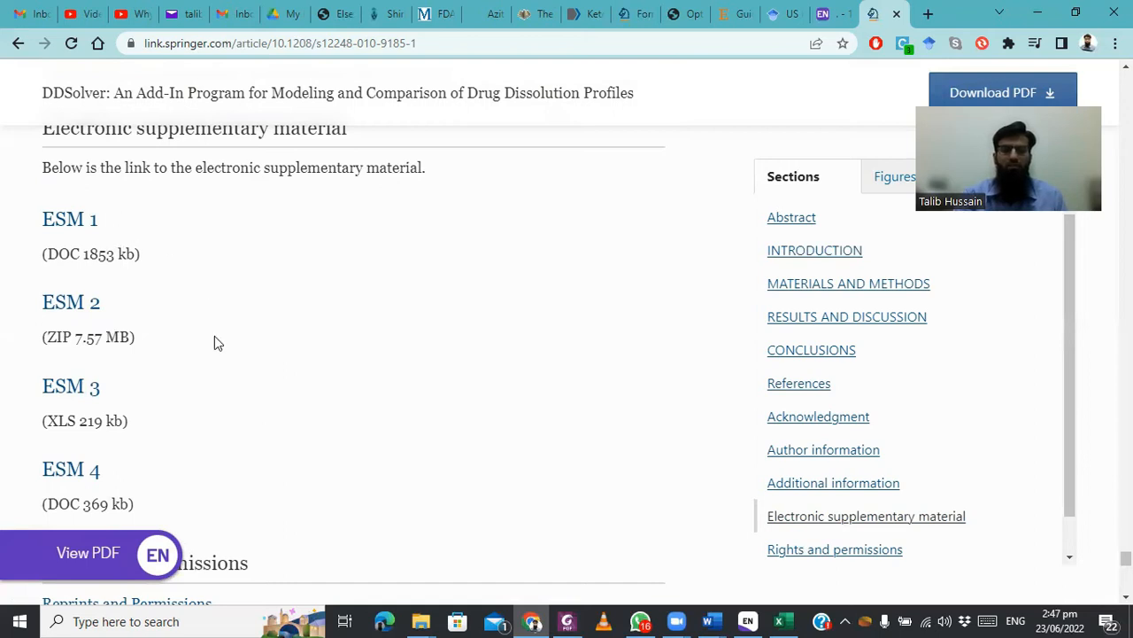
pyautogui.moveTo(282, 415)
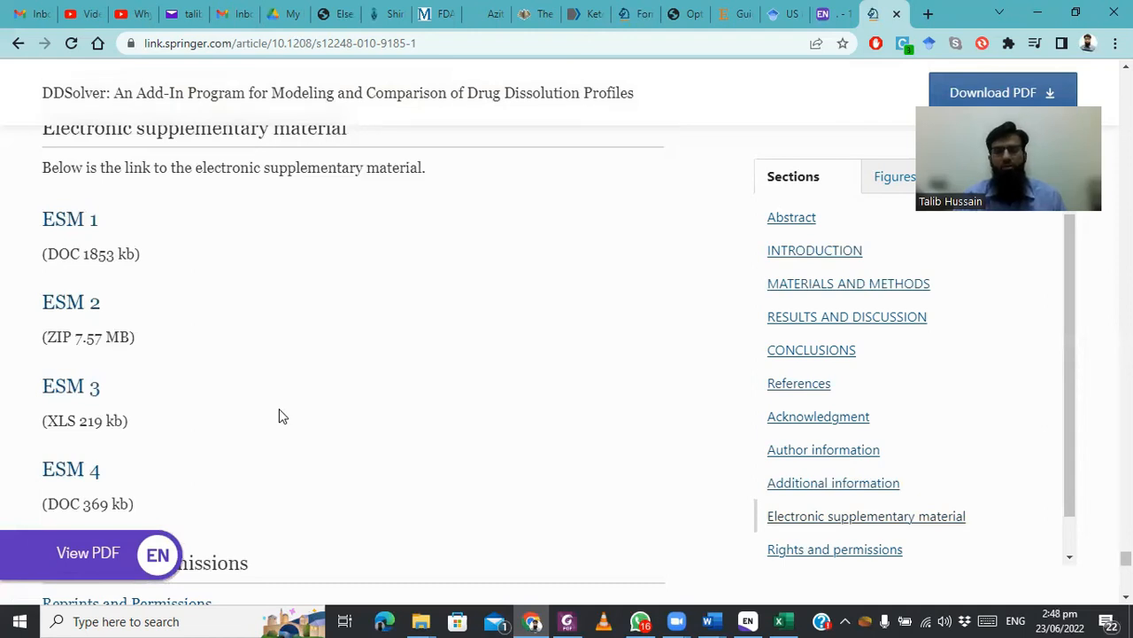
pyautogui.moveTo(69, 304)
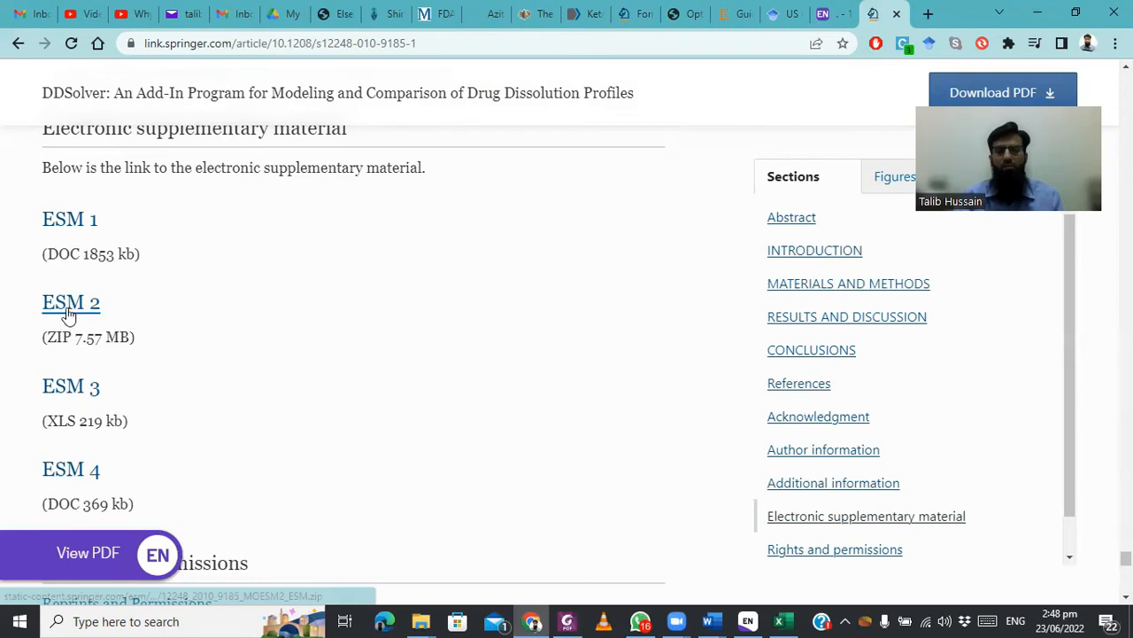
pyautogui.click(71, 301)
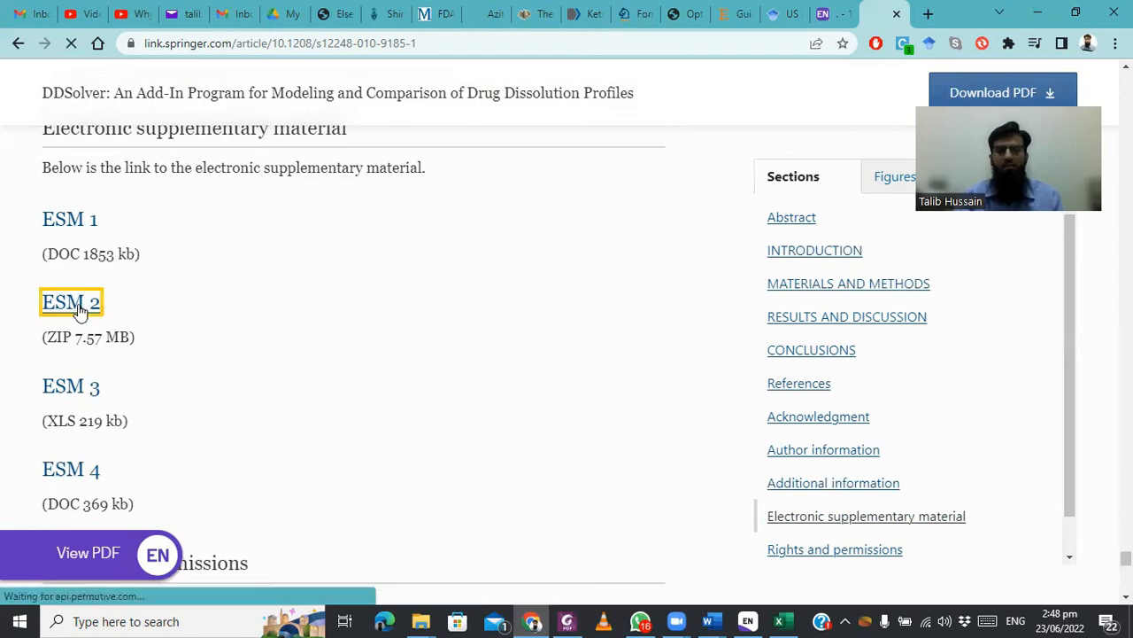
pyautogui.click(71, 301)
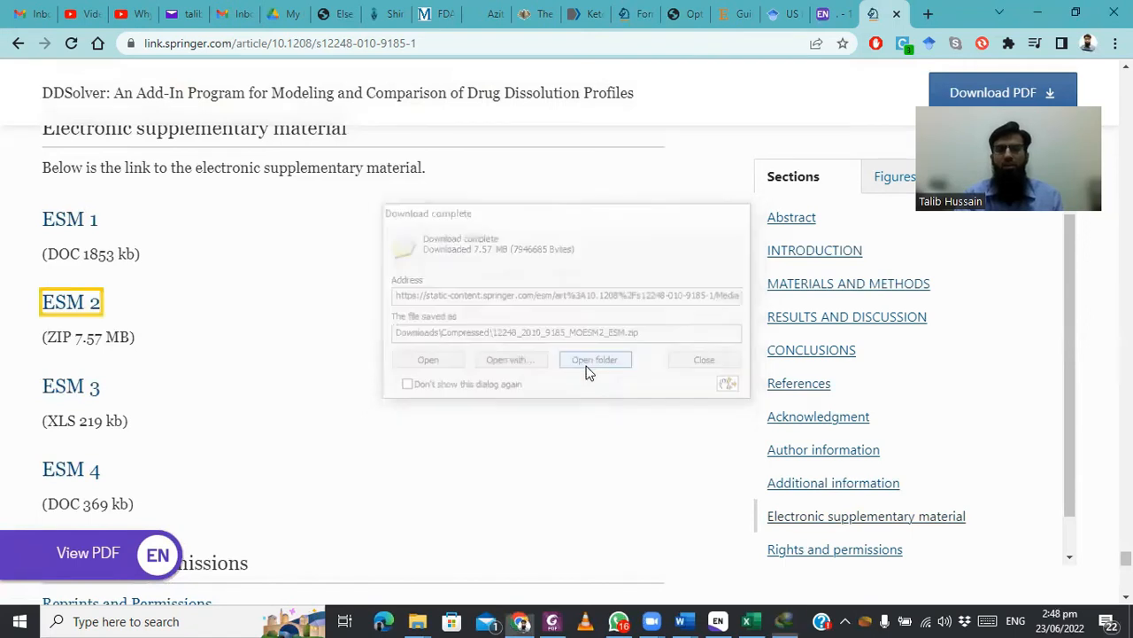
pyautogui.click(595, 358)
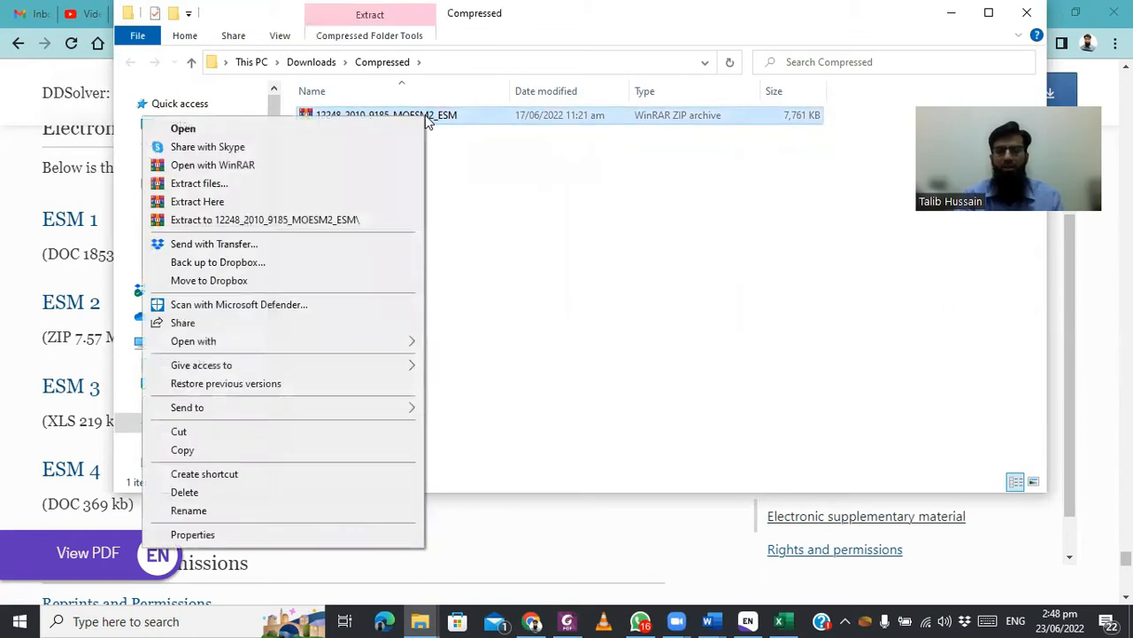
pyautogui.moveTo(278, 187)
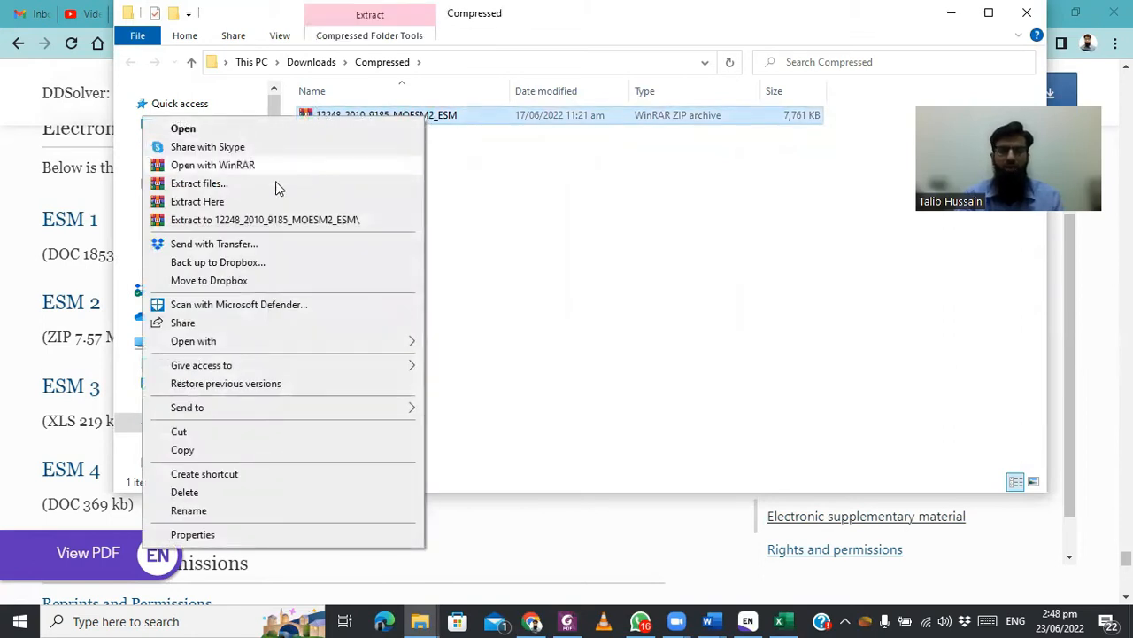
# Extract the 12248_2010_9185_MOESM2_ESM archive here into the Compressed folder
pyautogui.click(197, 202)
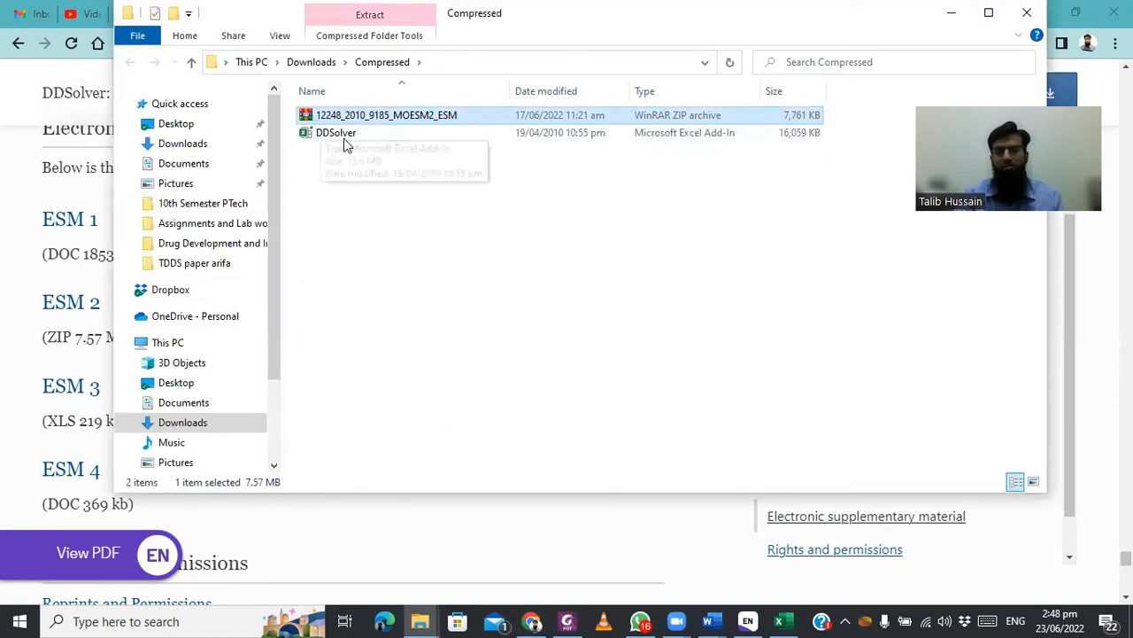
pyautogui.moveTo(691, 161)
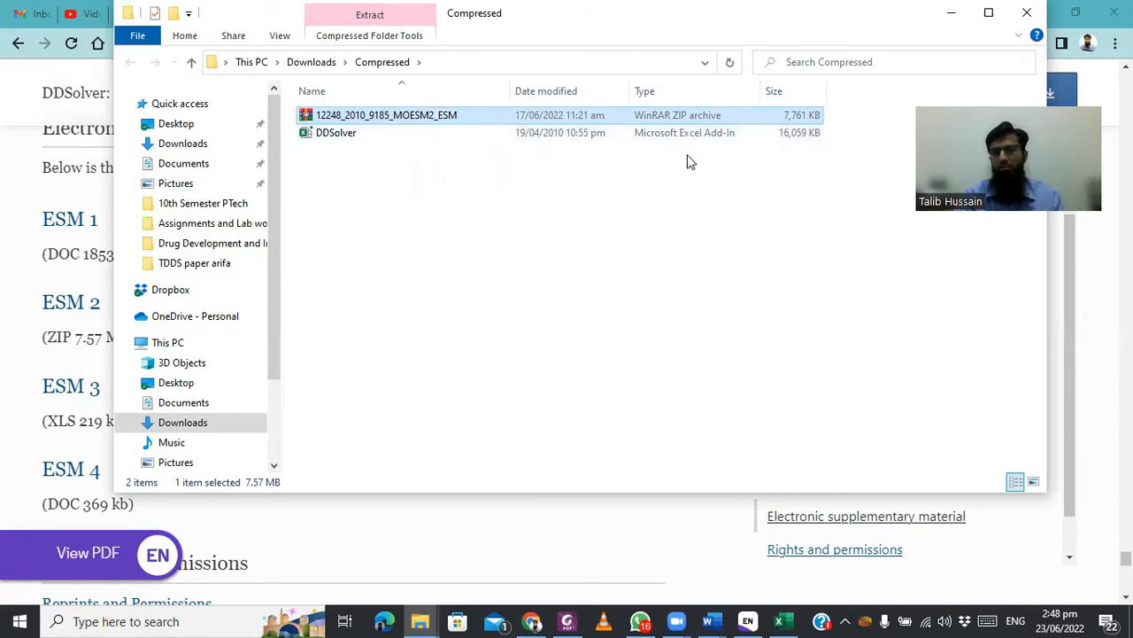
pyautogui.moveTo(361, 138)
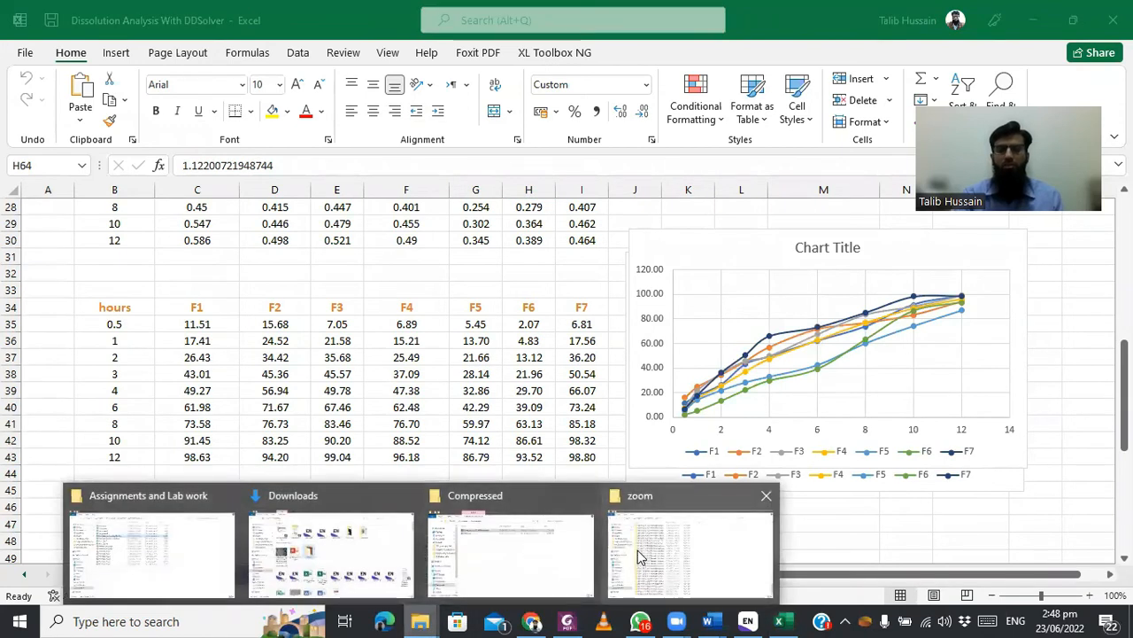
# Open DDSolver.xla from the Compressed folder in Excel, raising the macro security notice
pyautogui.click(507, 548)
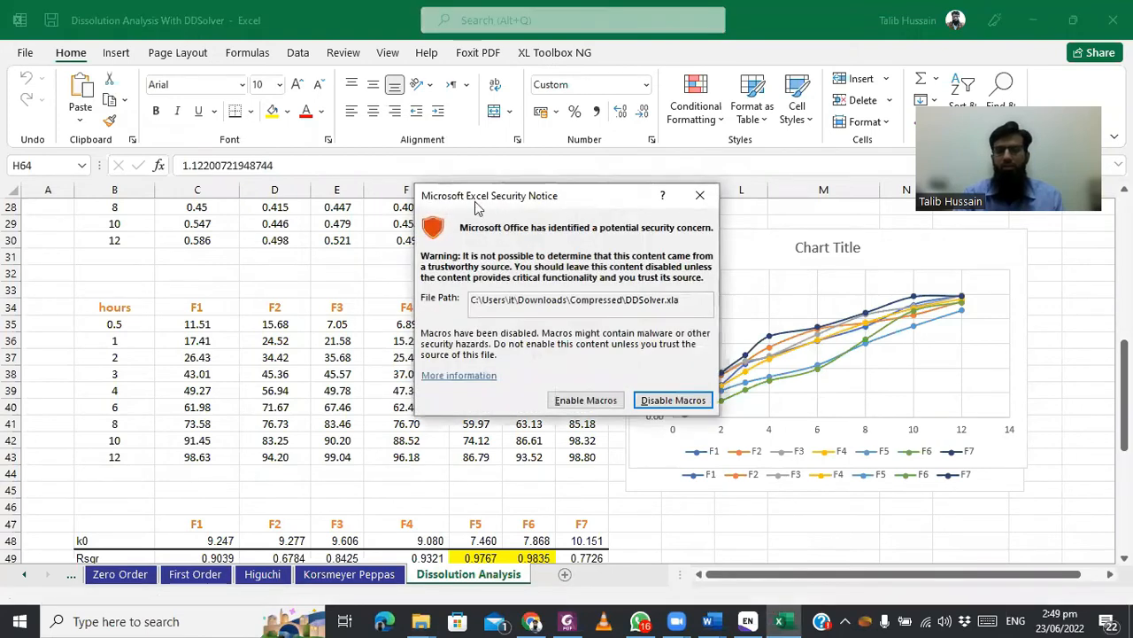
pyautogui.click(585, 400)
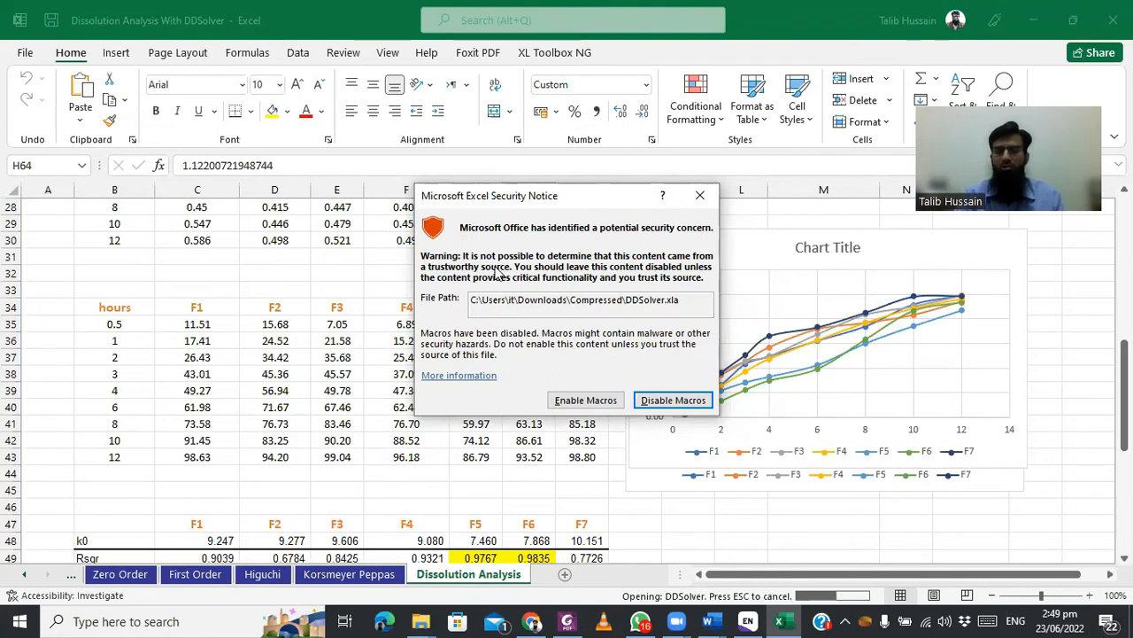
pyautogui.moveTo(563, 276)
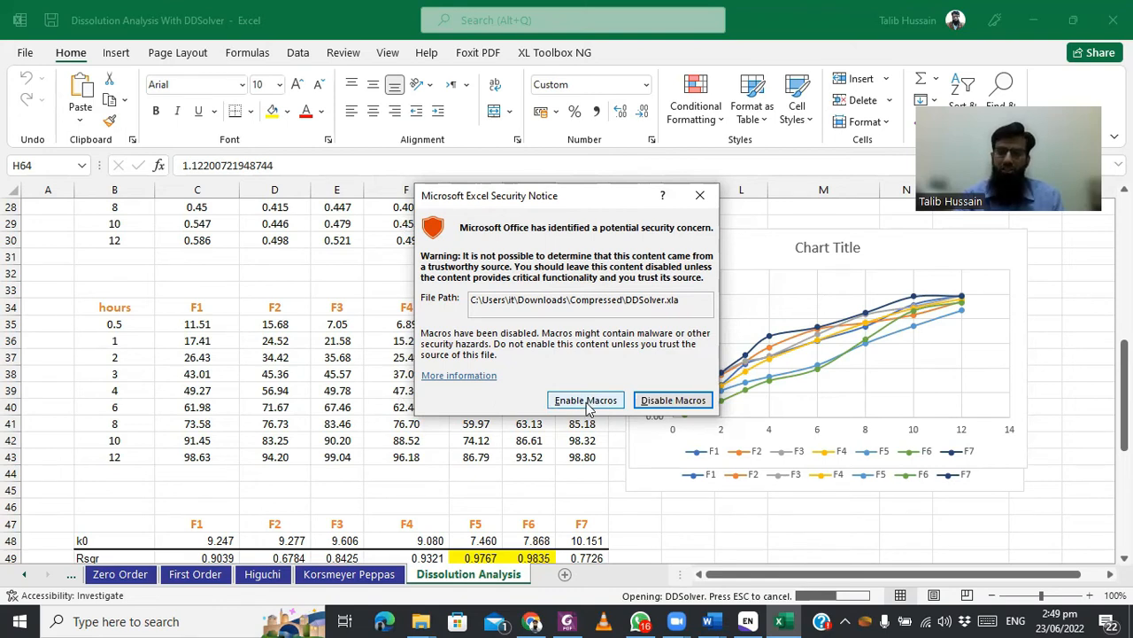
# Enable the DDSolver macros and show the Add-ins tab where the DDSolver menu appears
pyautogui.click(585, 400)
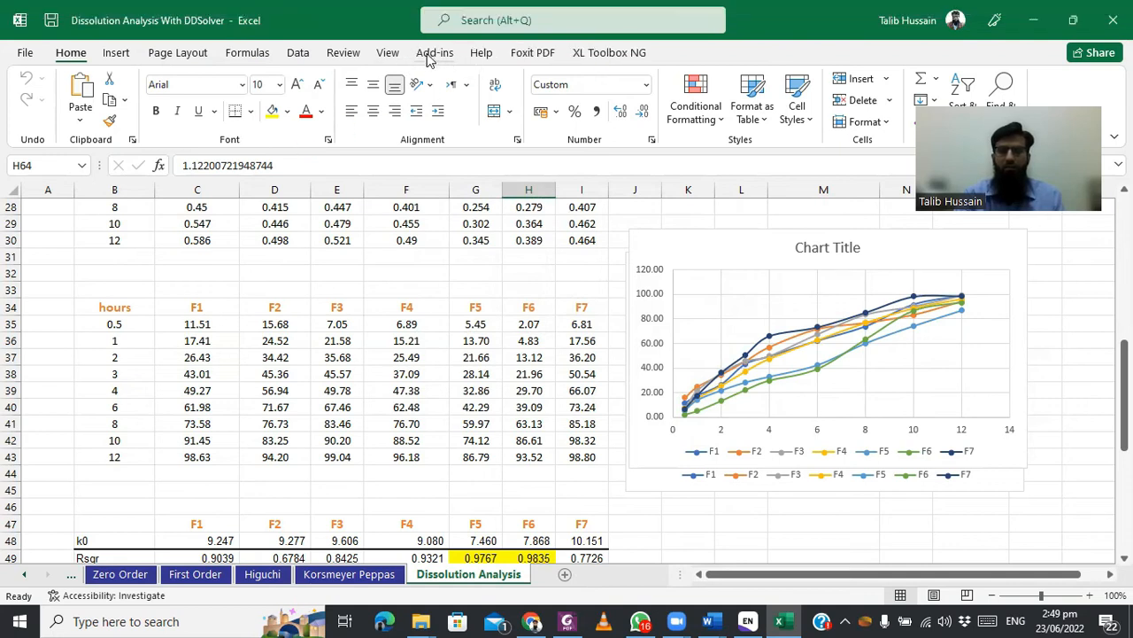
pyautogui.moveTo(437, 57)
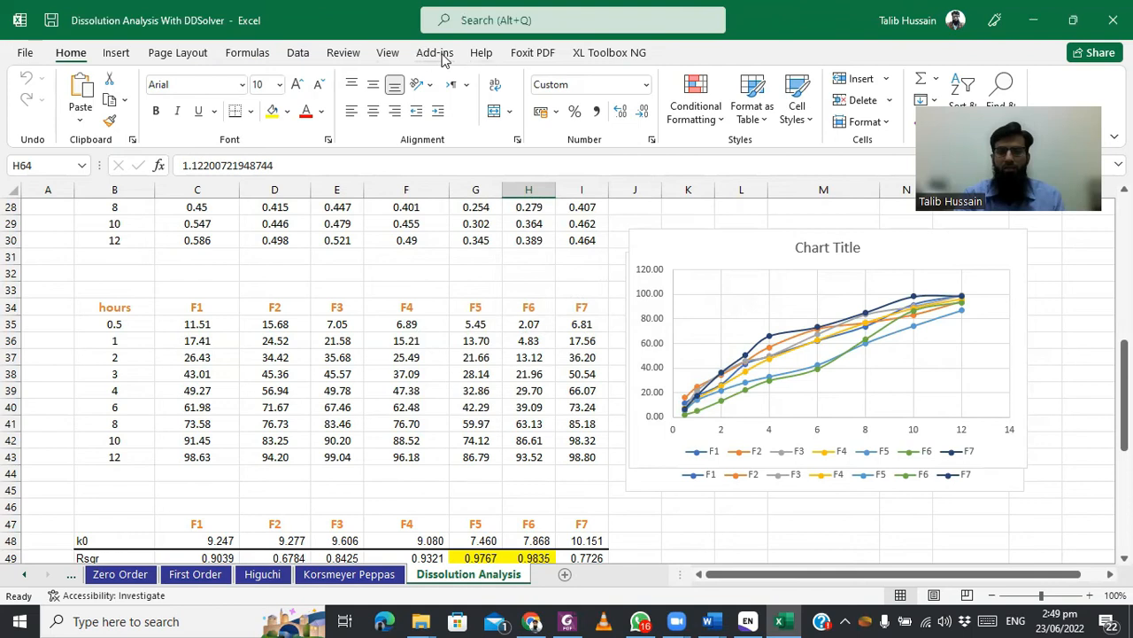
pyautogui.click(434, 53)
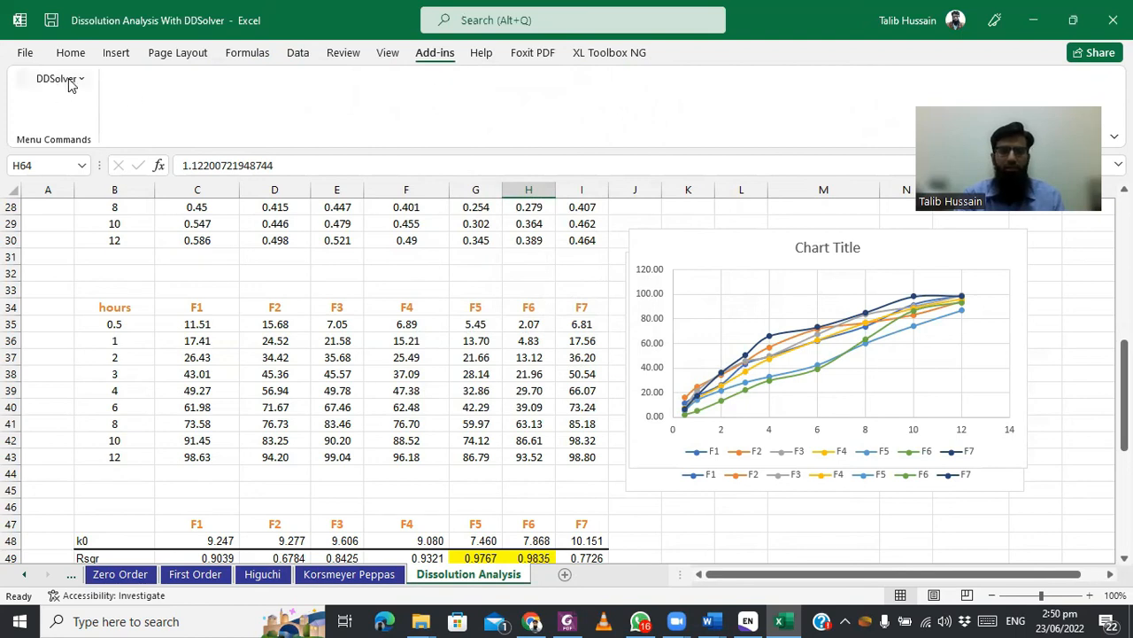
pyautogui.moveTo(80, 85)
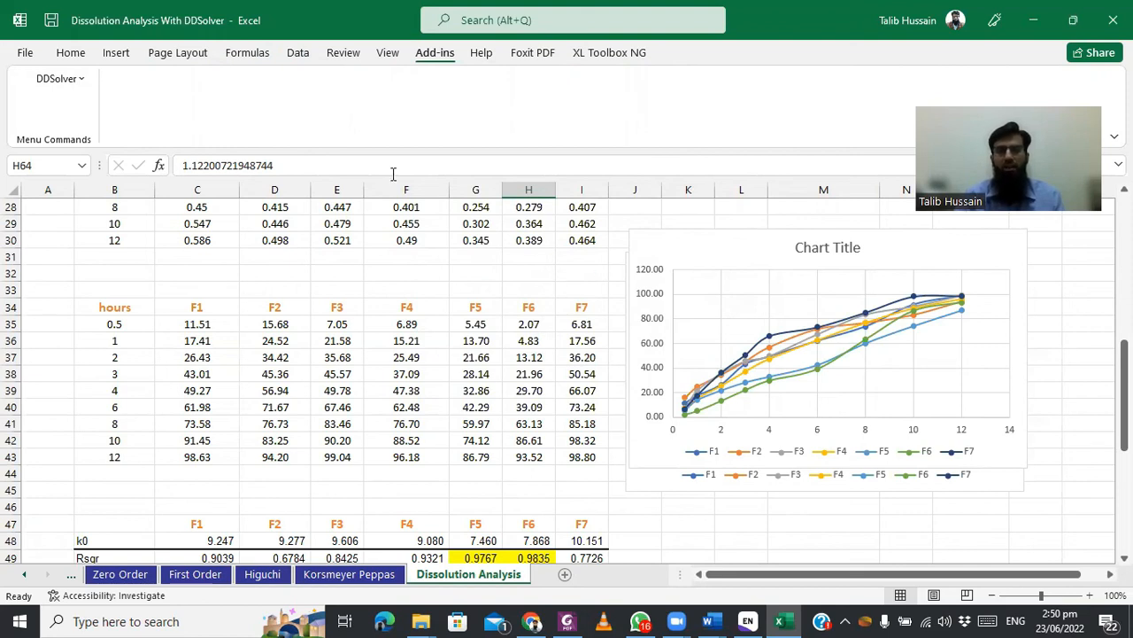
pyautogui.click(57, 77)
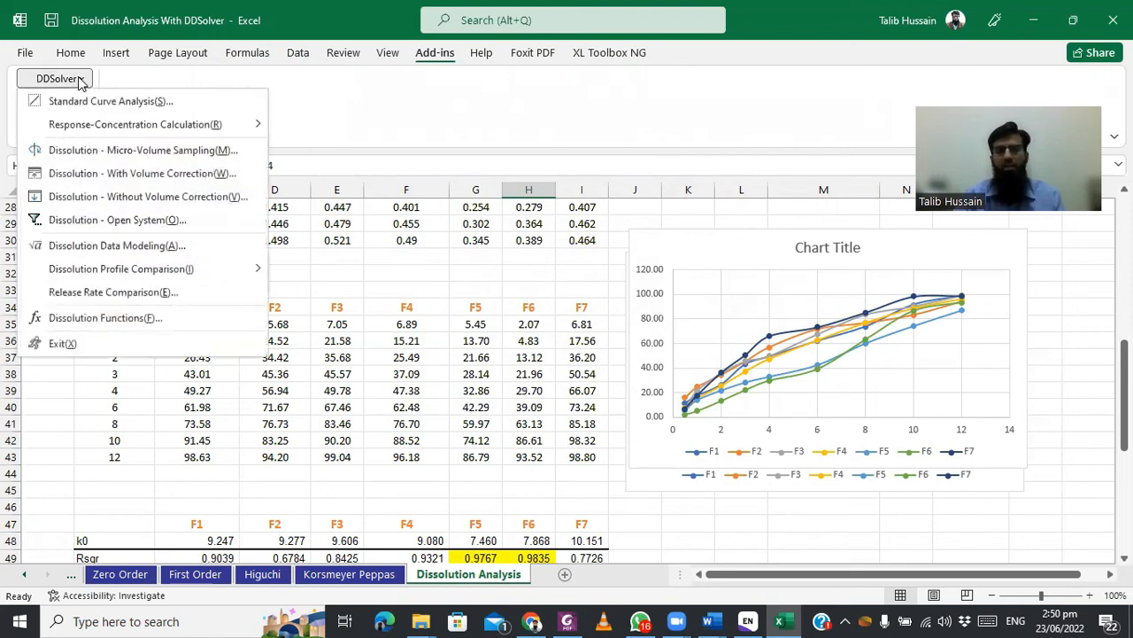
pyautogui.moveTo(109, 99)
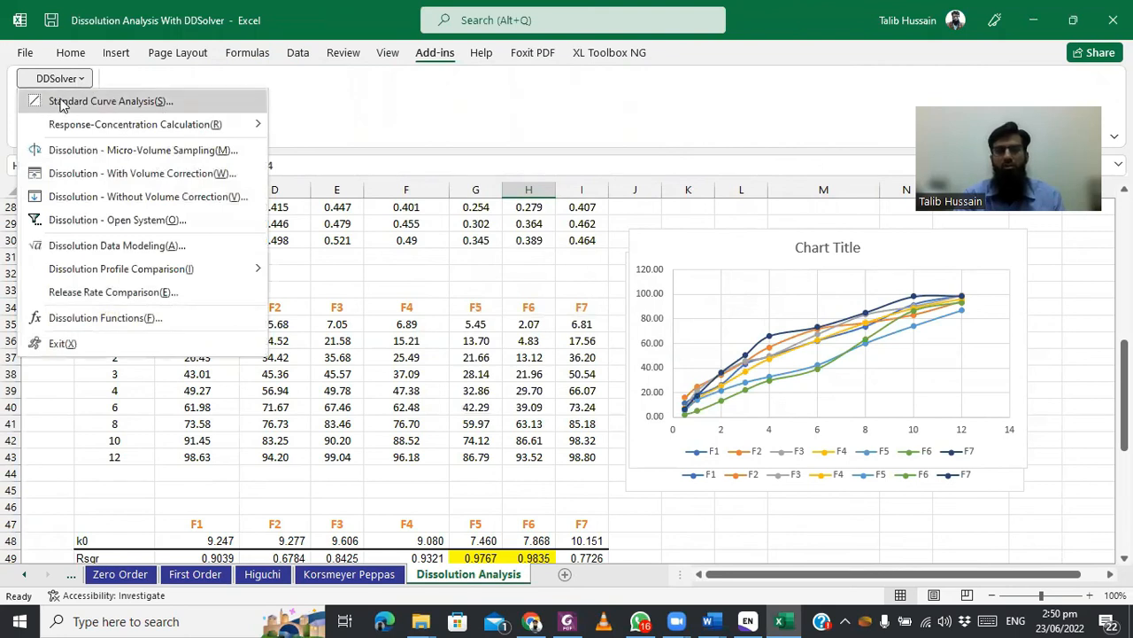
pyautogui.moveTo(106, 106)
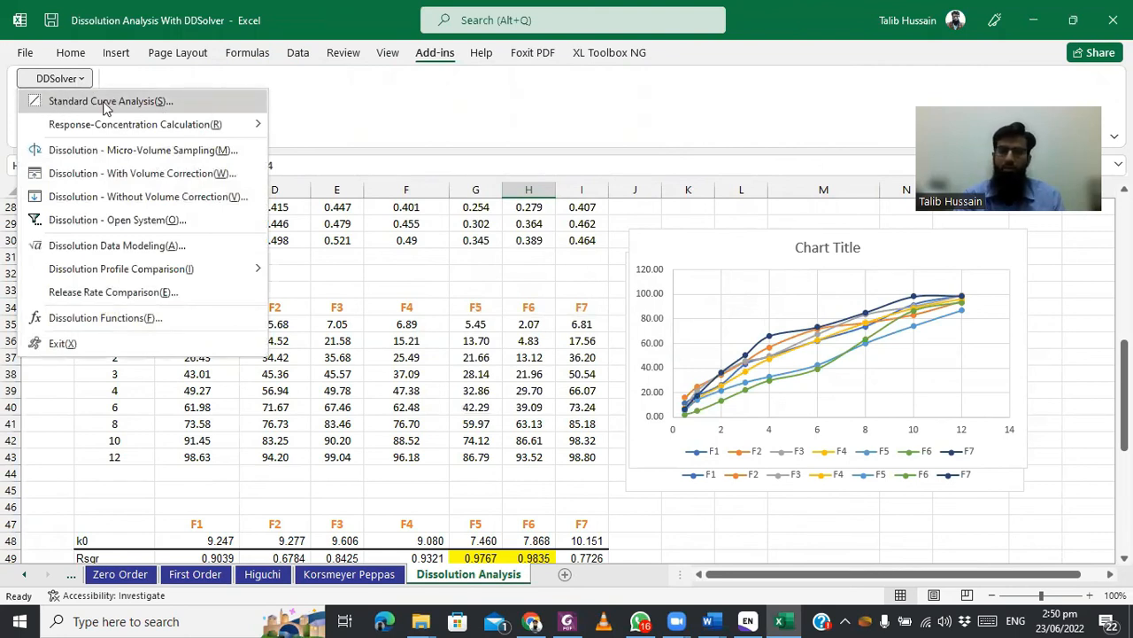
pyautogui.moveTo(115, 245)
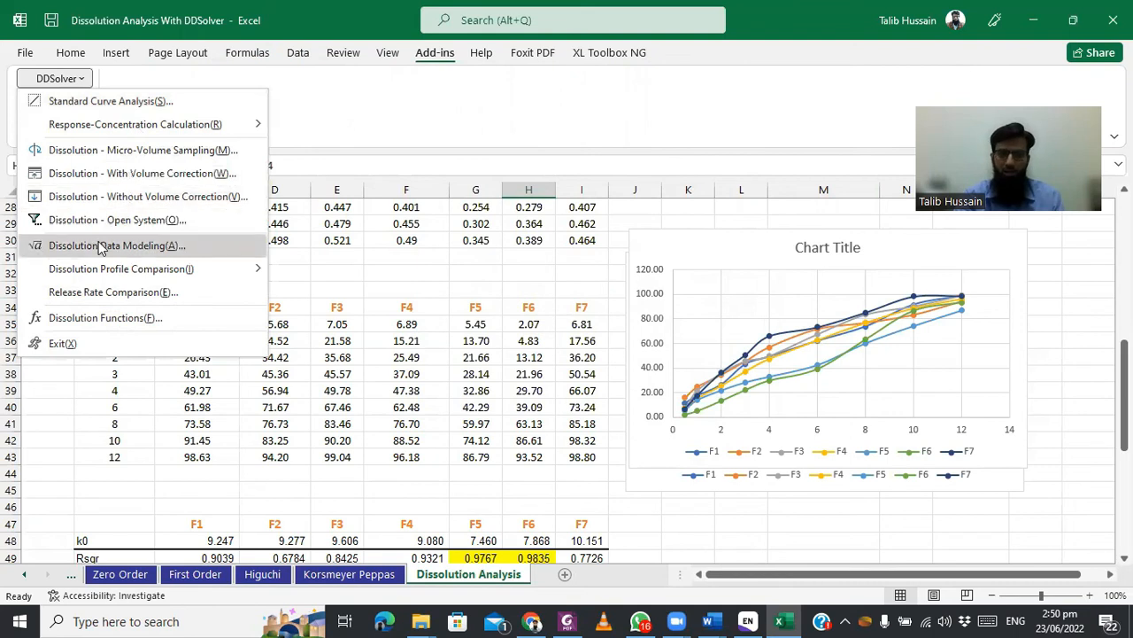
pyautogui.click(117, 244)
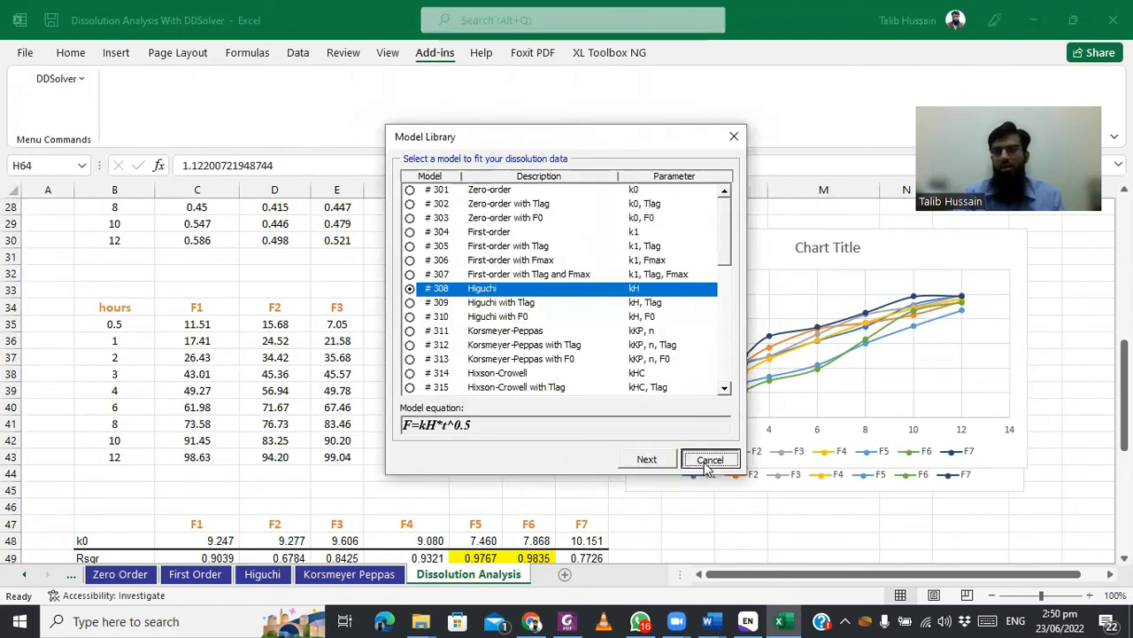
pyautogui.click(710, 458)
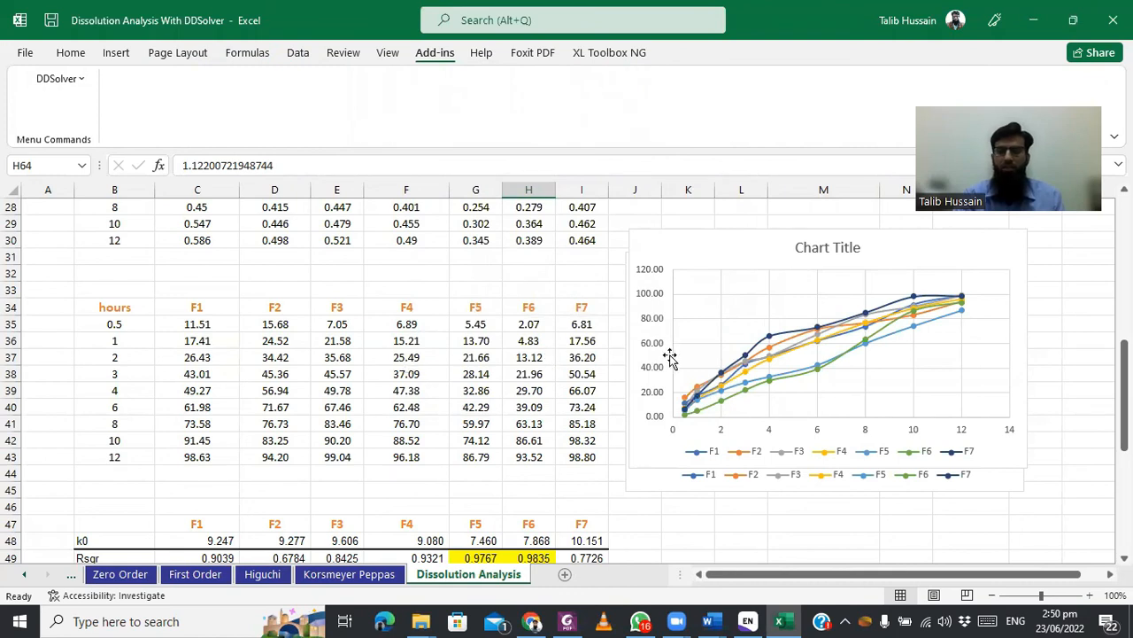
pyautogui.moveTo(670, 358)
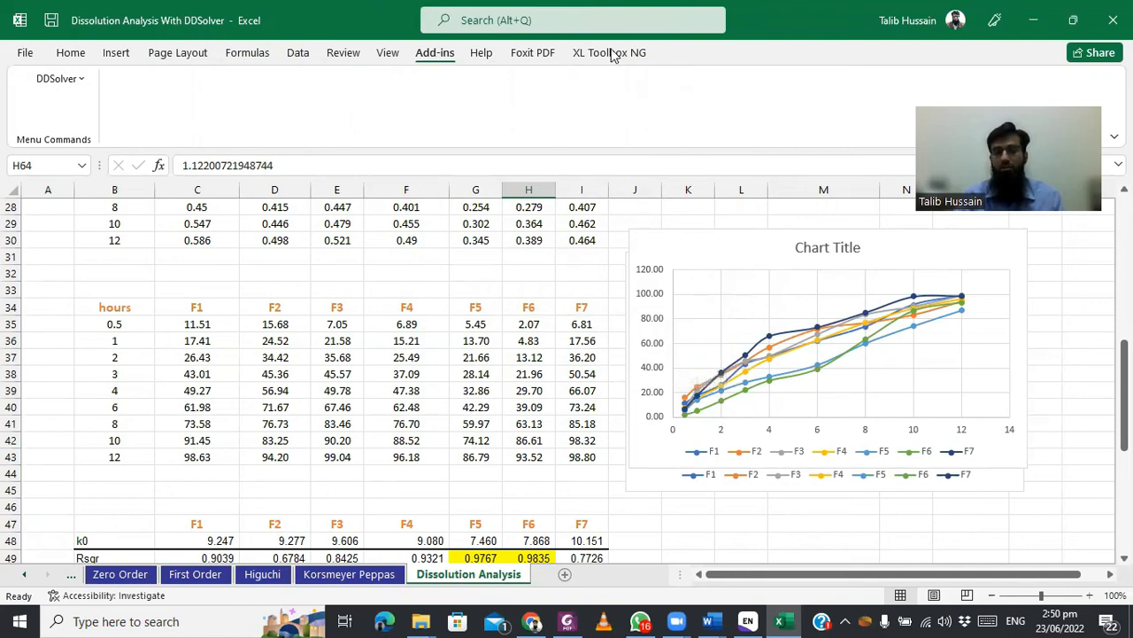
pyautogui.moveTo(659, 53)
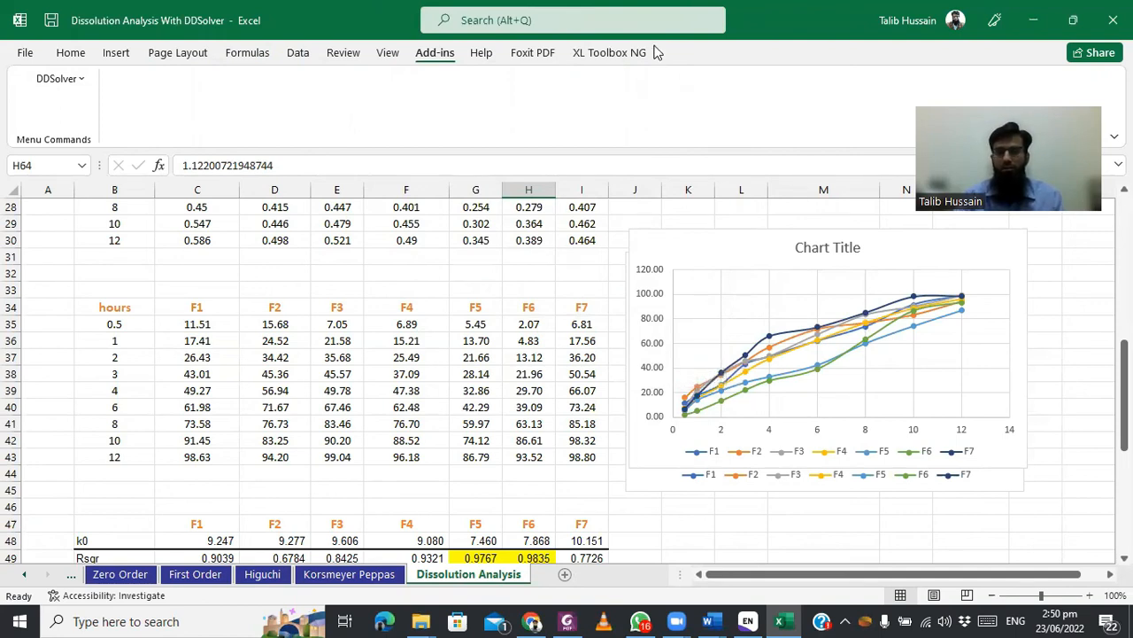